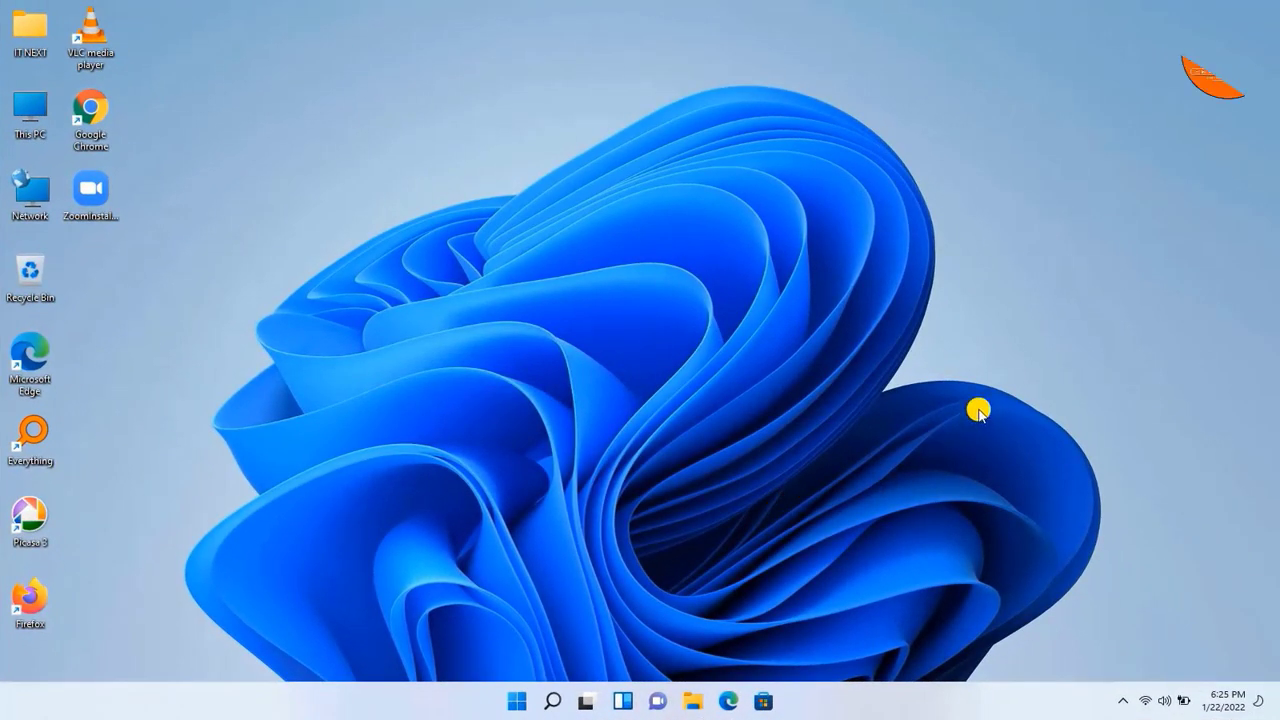
mouse_move(1055, 443)
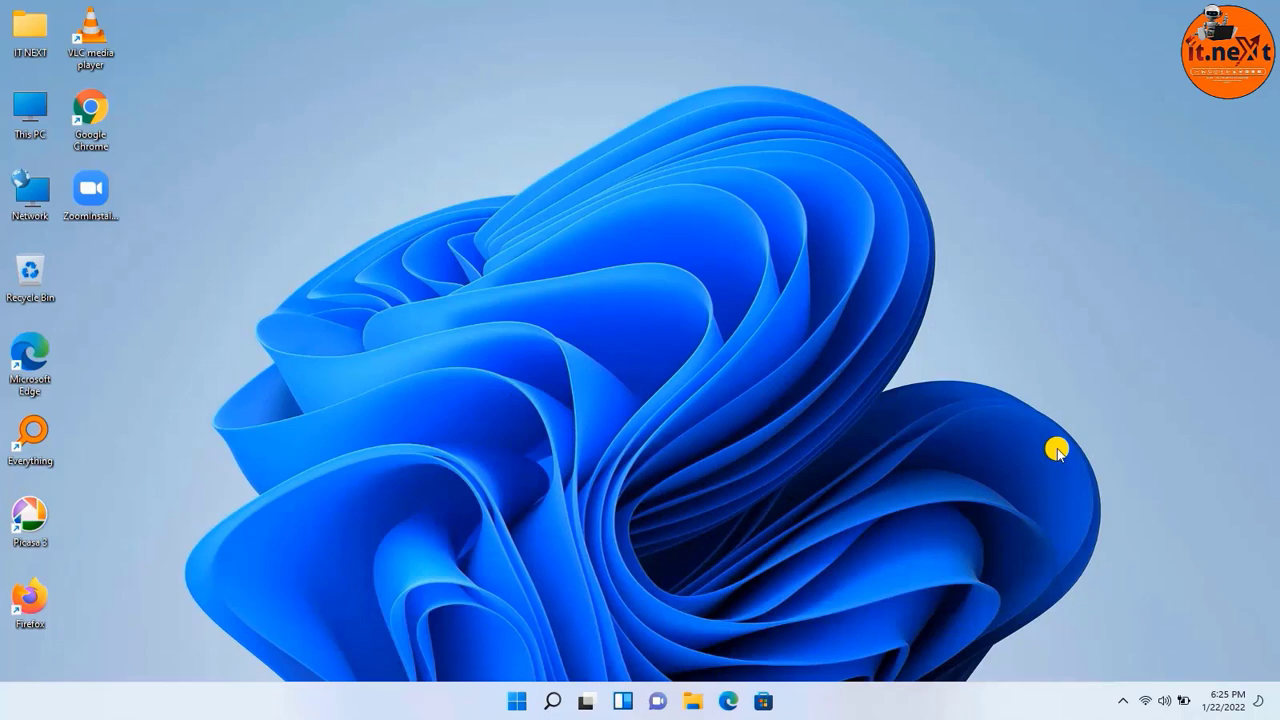
mouse_move(1012, 422)
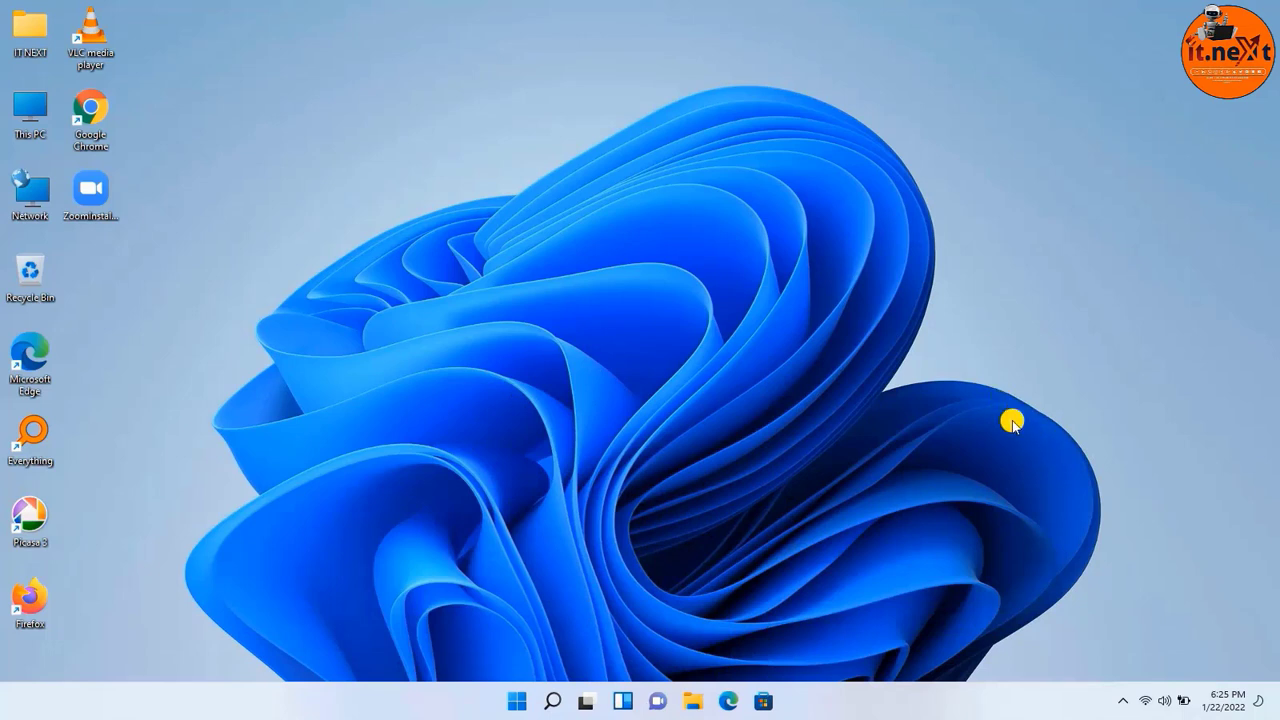
mouse_move(1045, 470)
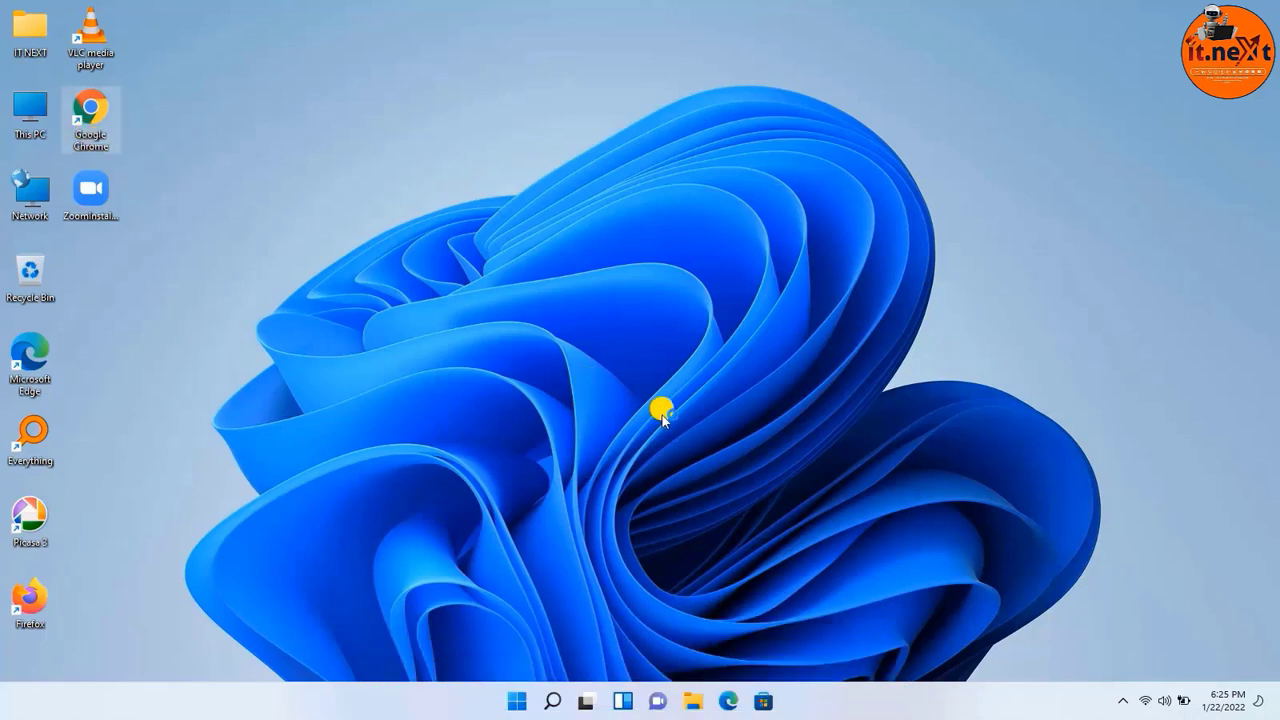
Launch Chrome and open the YouTube site from a Google search.
double_click(91, 107)
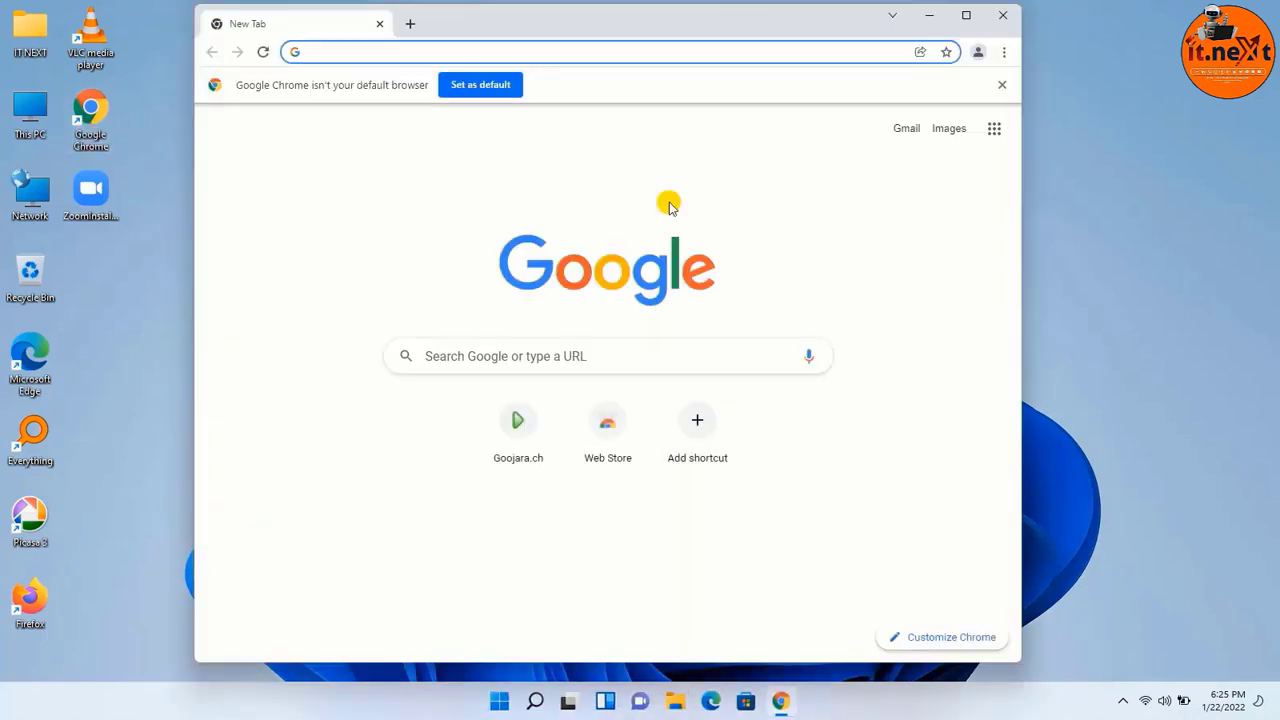
left_click(641, 51)
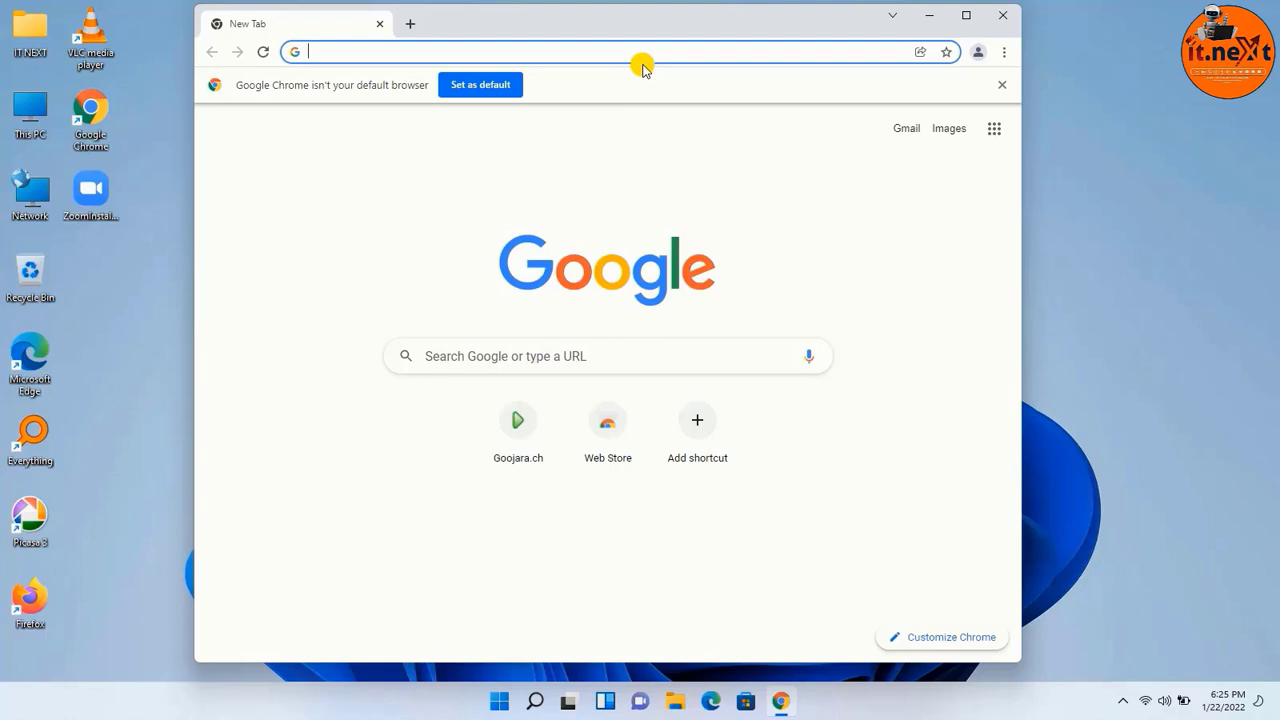
left_click(630, 51)
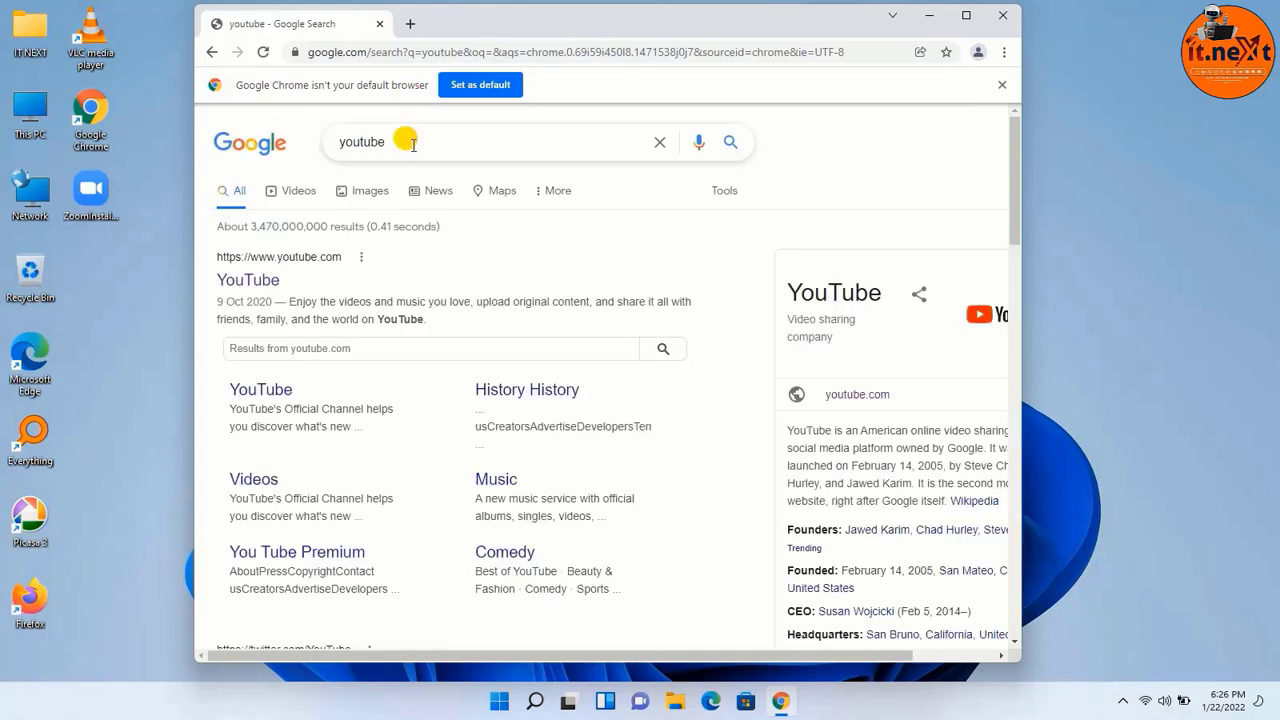
left_click(248, 280)
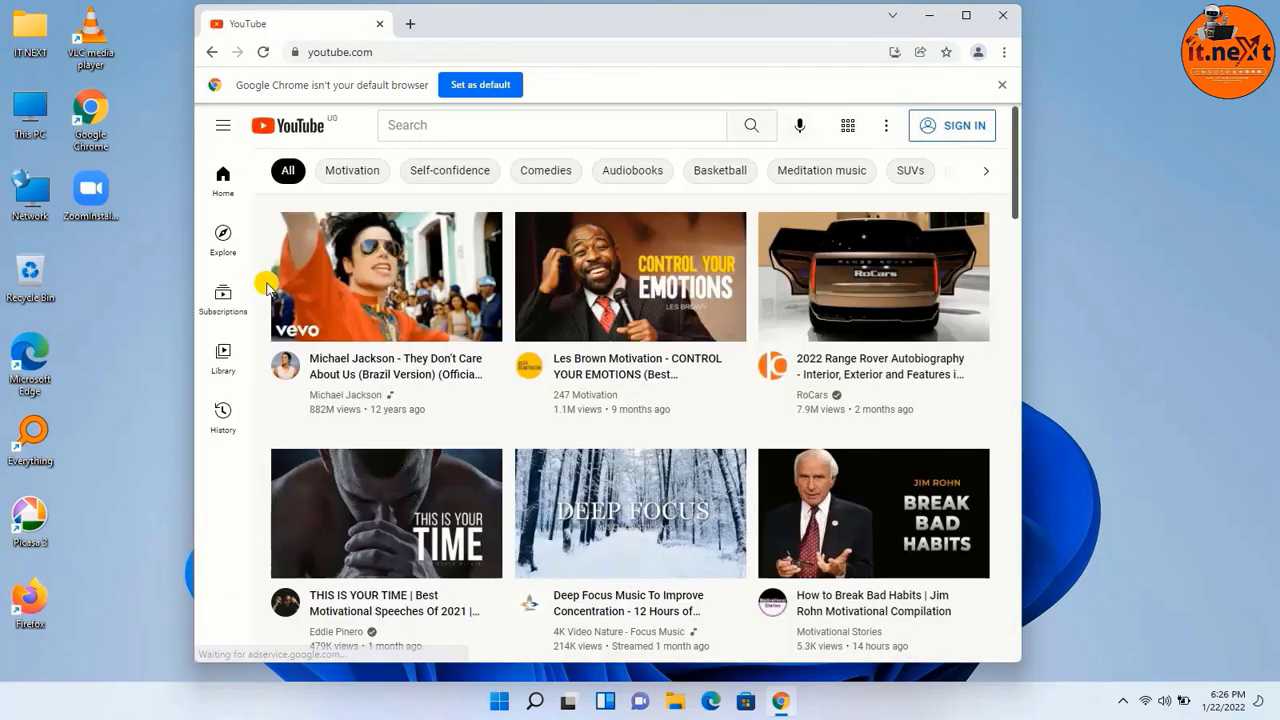
mouse_move(863, 96)
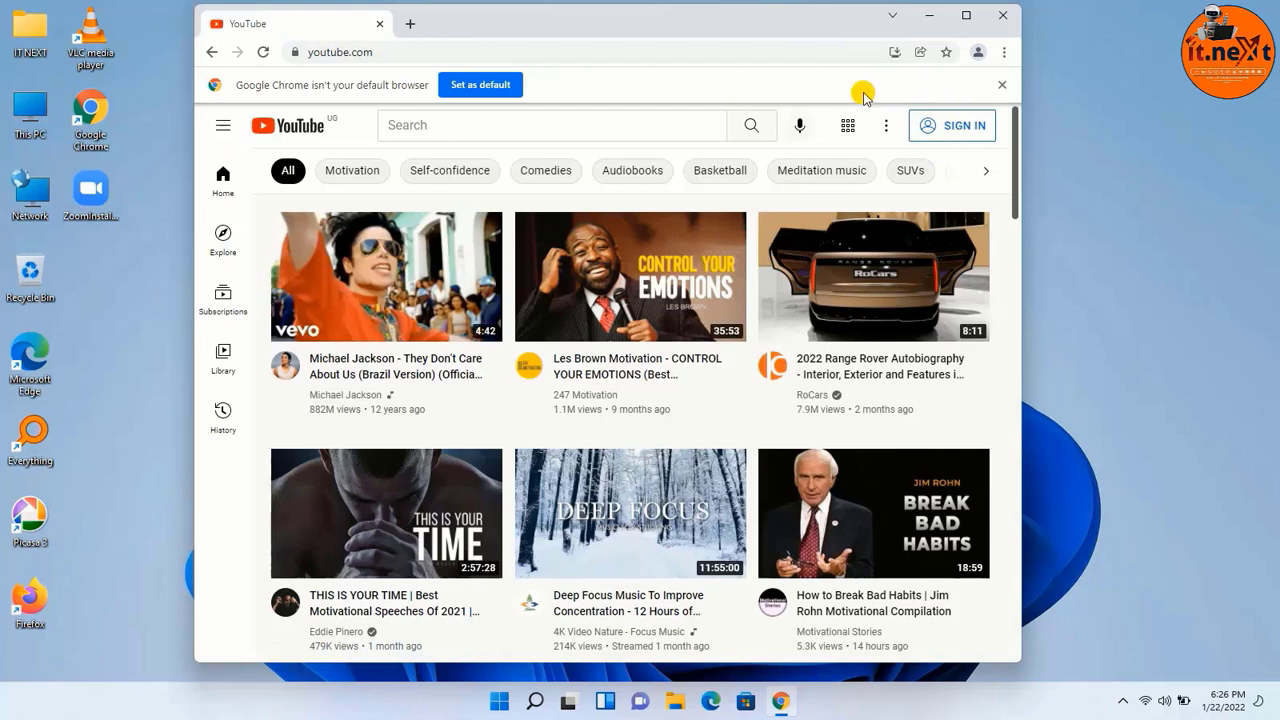
Search YouTube for 'it nex' and open the IT. Next channel's uploaded videos, scrolling down.
left_click(551, 125)
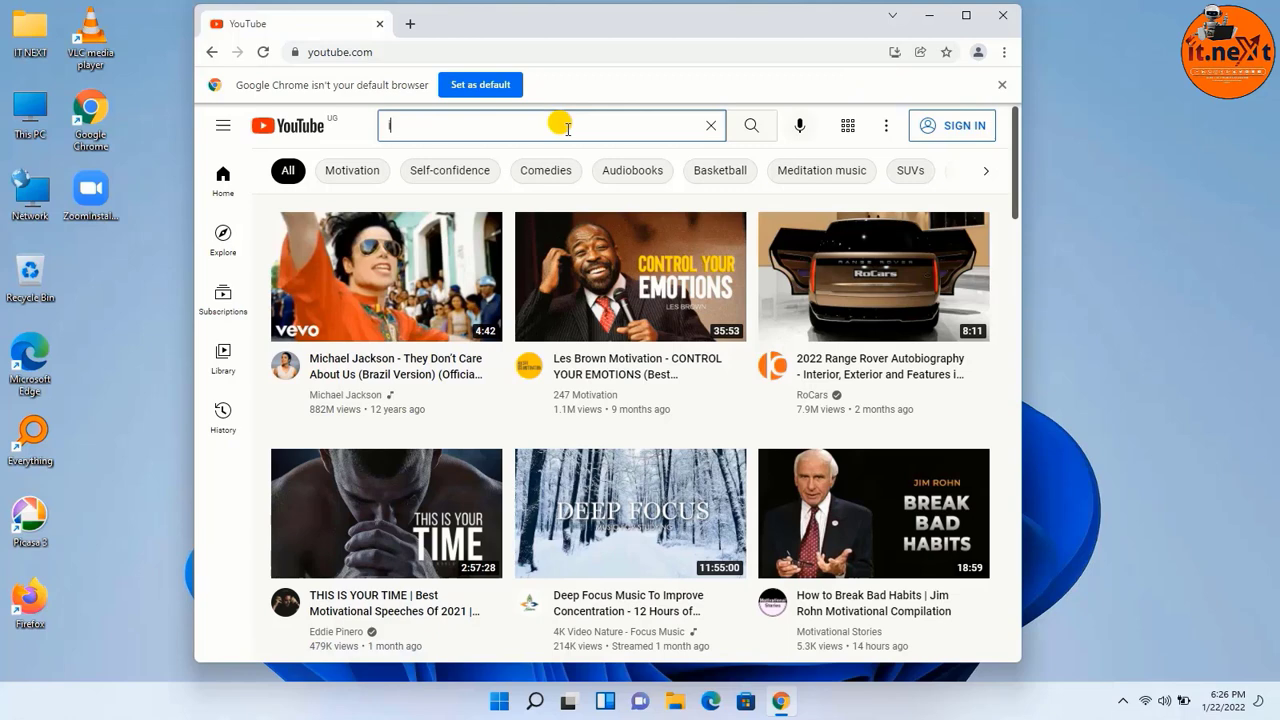
type("it next")
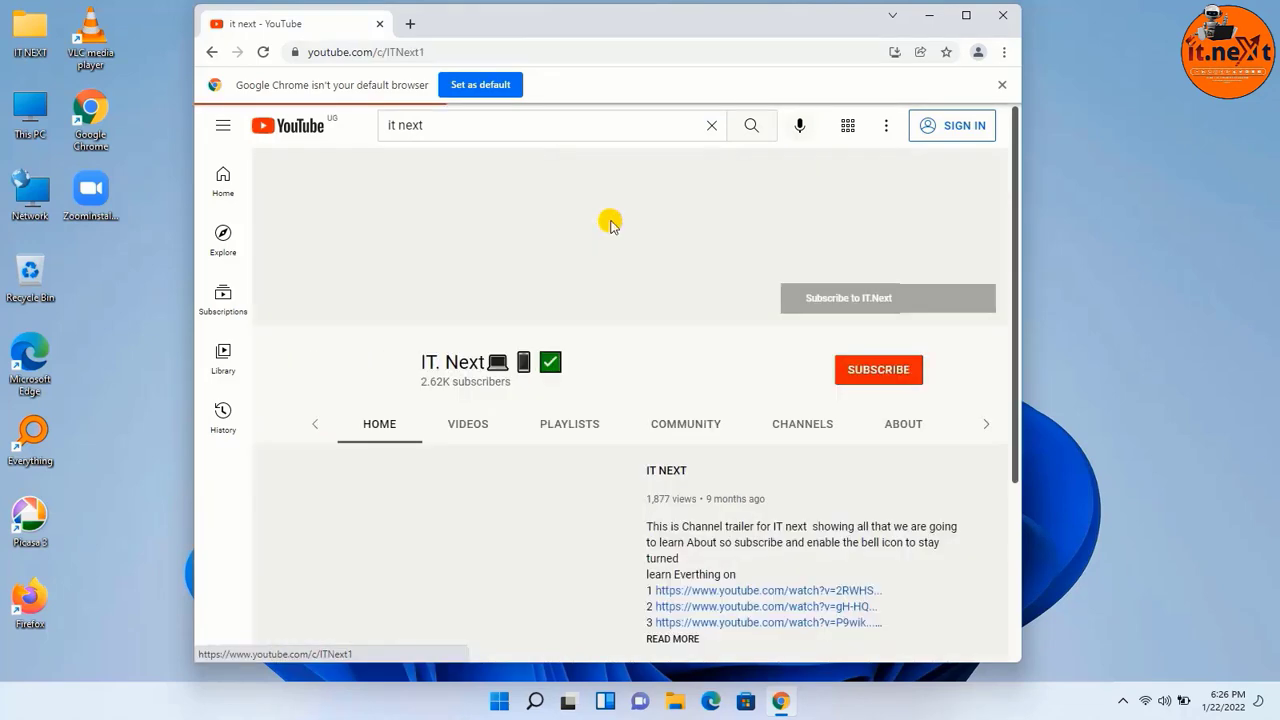
left_click(467, 423)
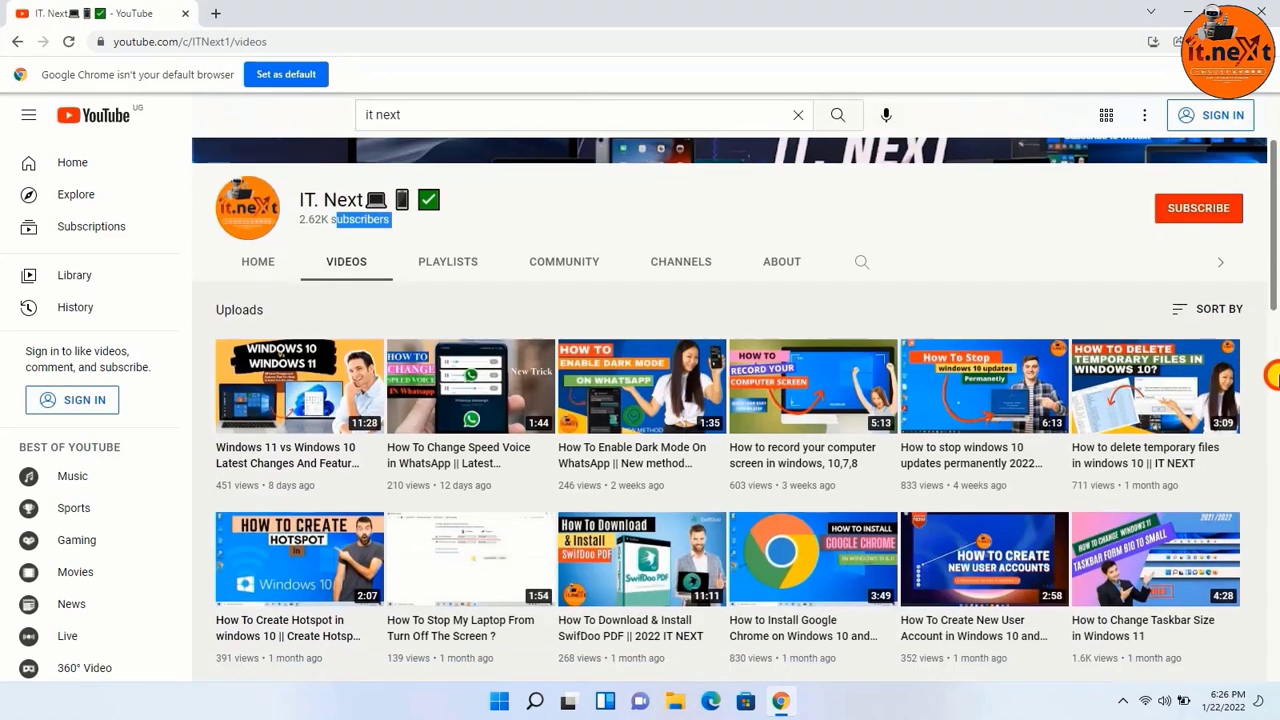
scroll("down", 3)
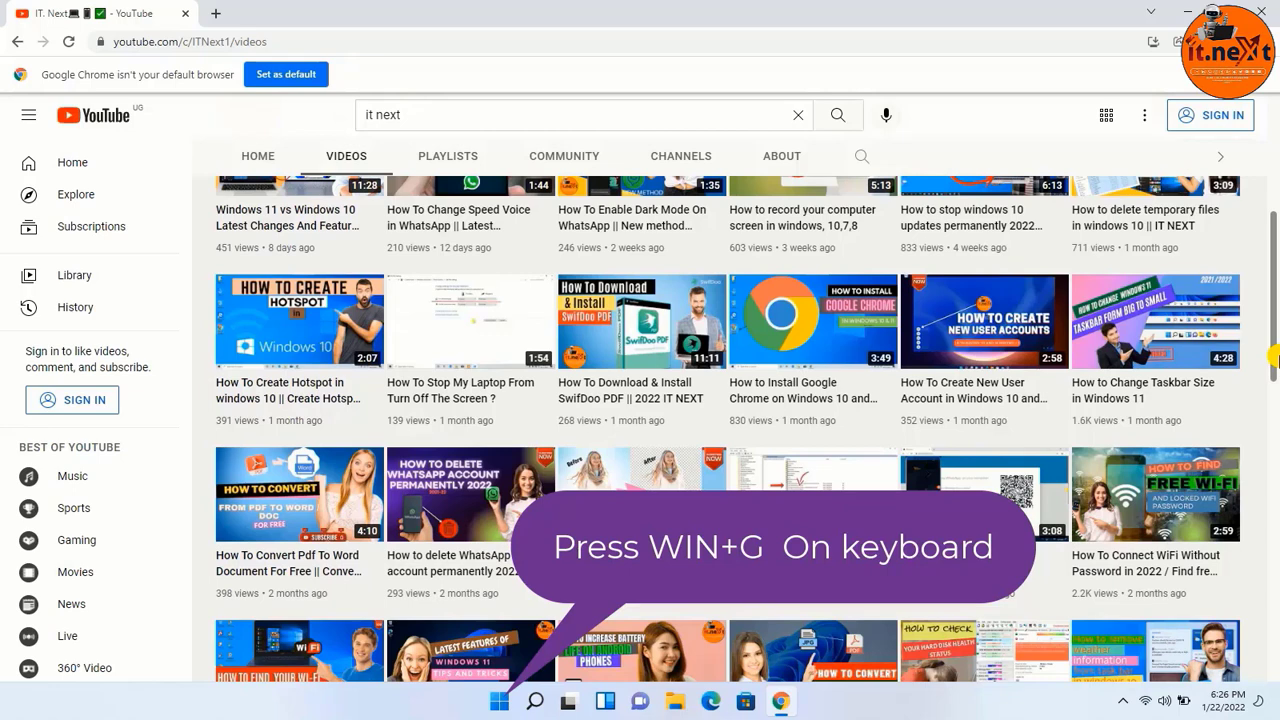
Open Xbox Game Bar with Win+G, check the Audio widget's Mix and Voice settings, then close it.
key("Win+G")
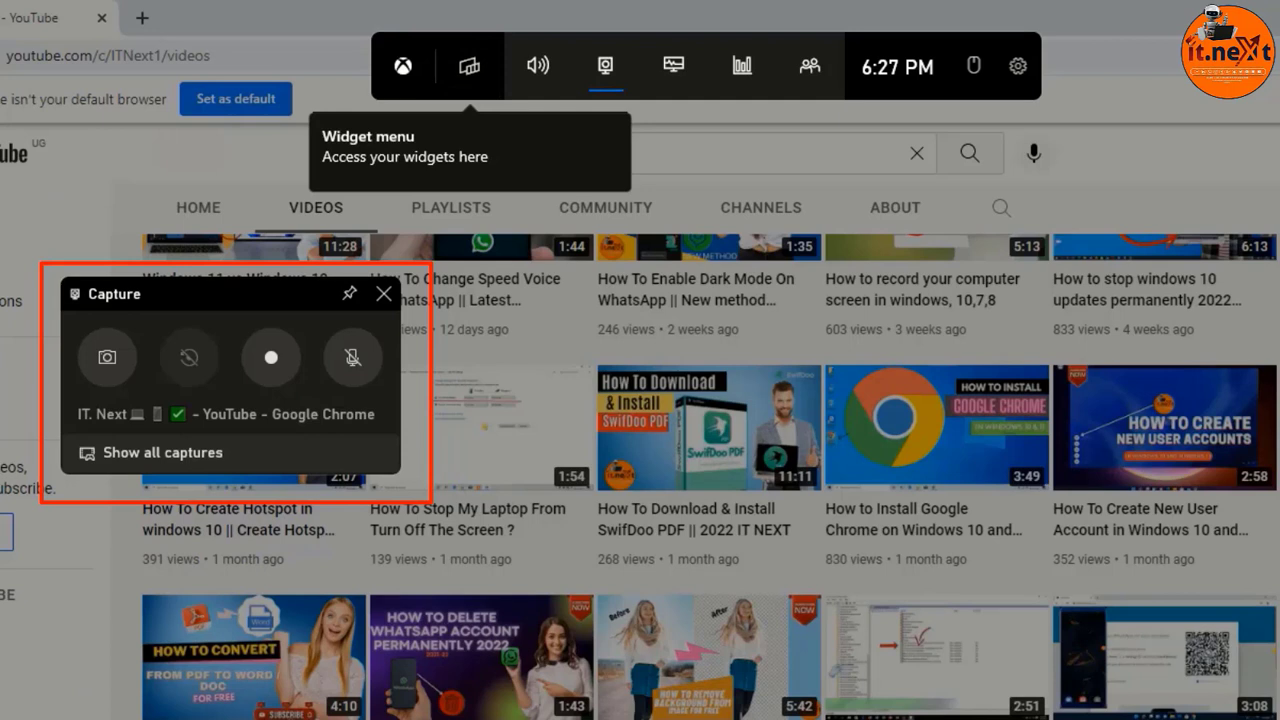
mouse_move(106, 357)
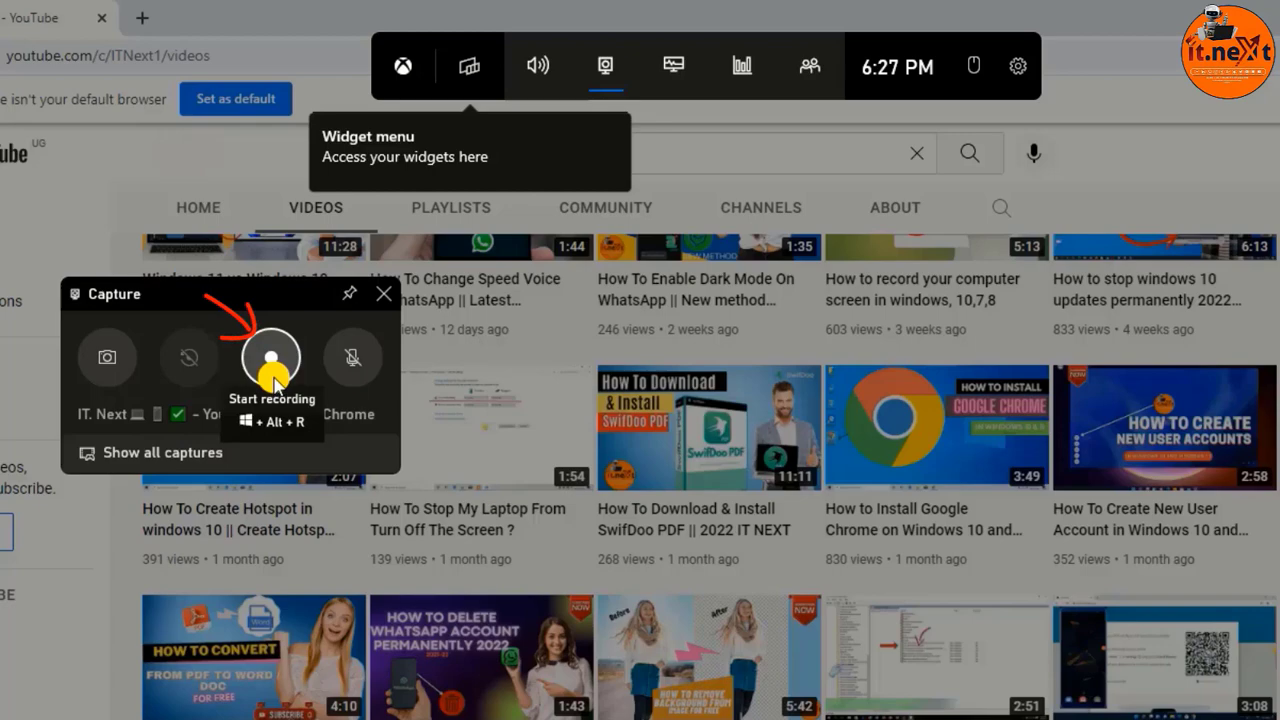
left_click(537, 65)
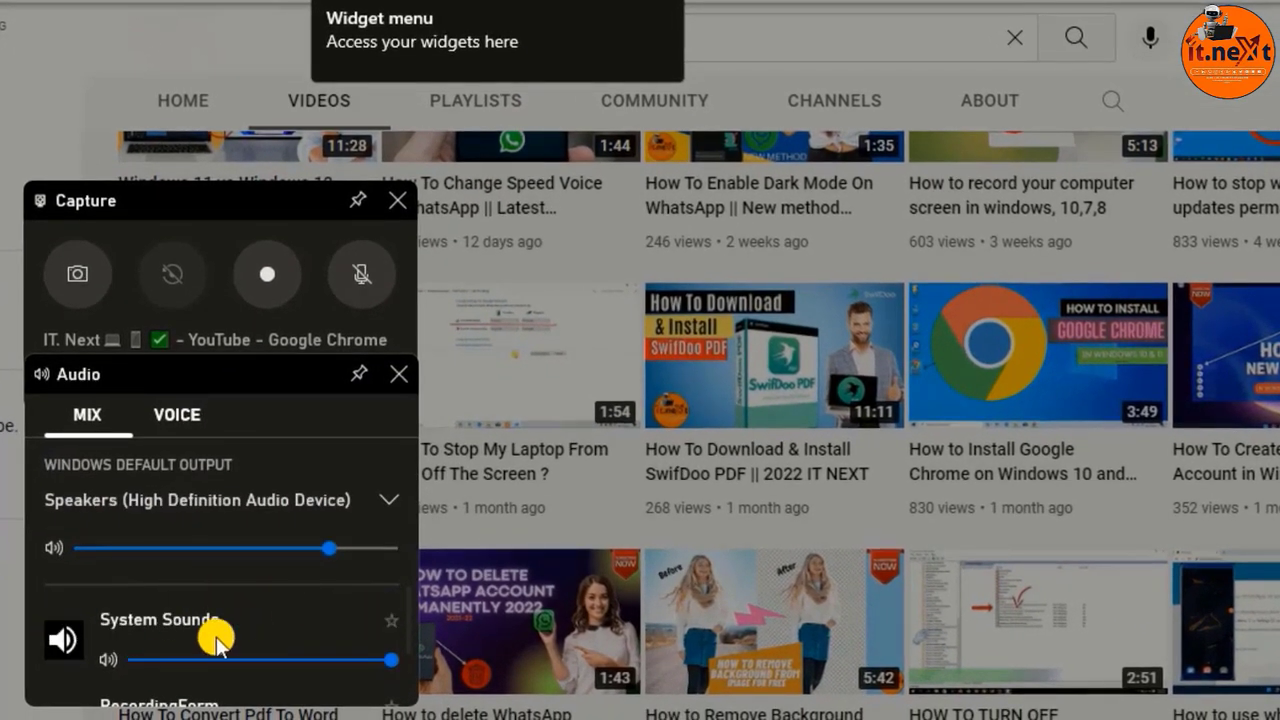
left_click(390, 500)
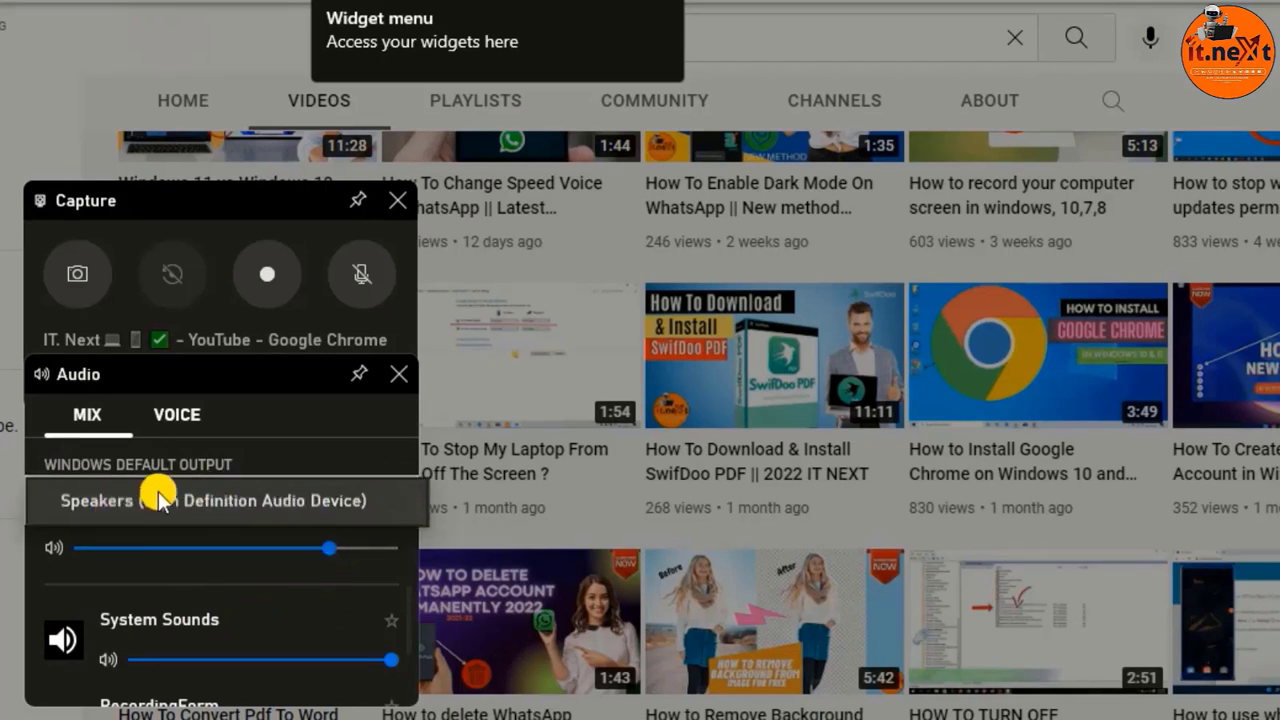
mouse_move(358, 506)
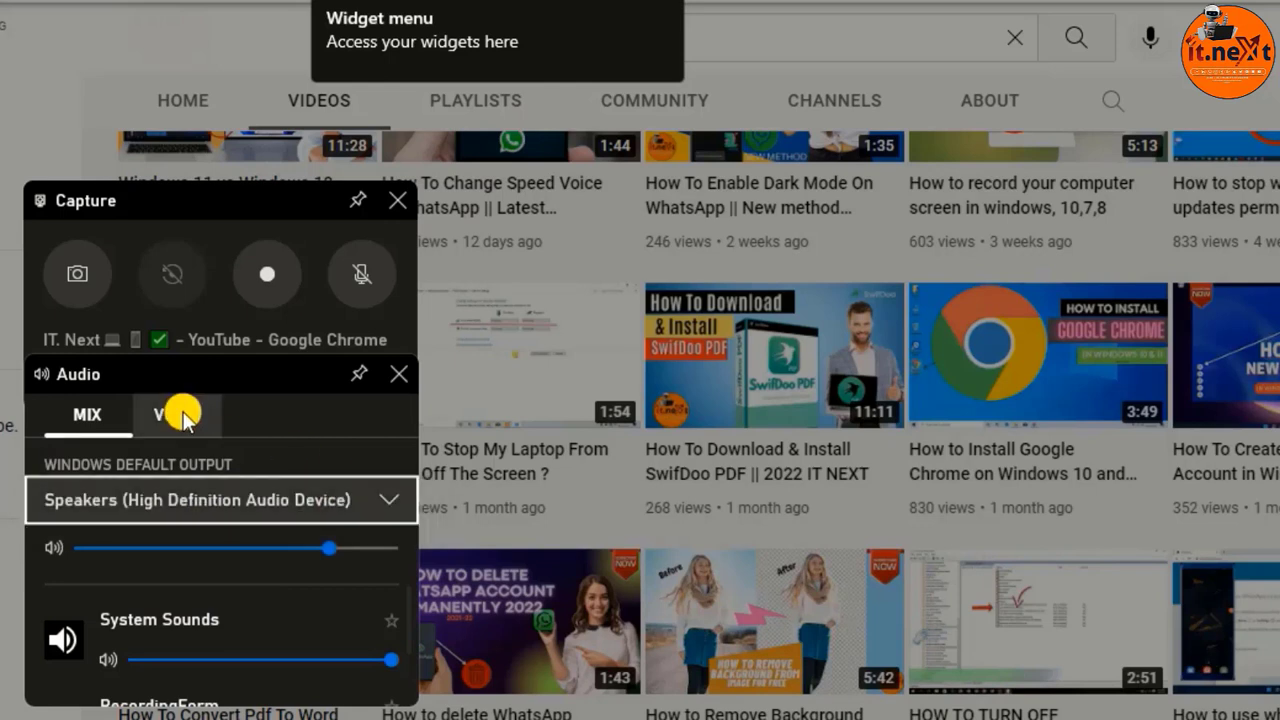
left_click(176, 414)
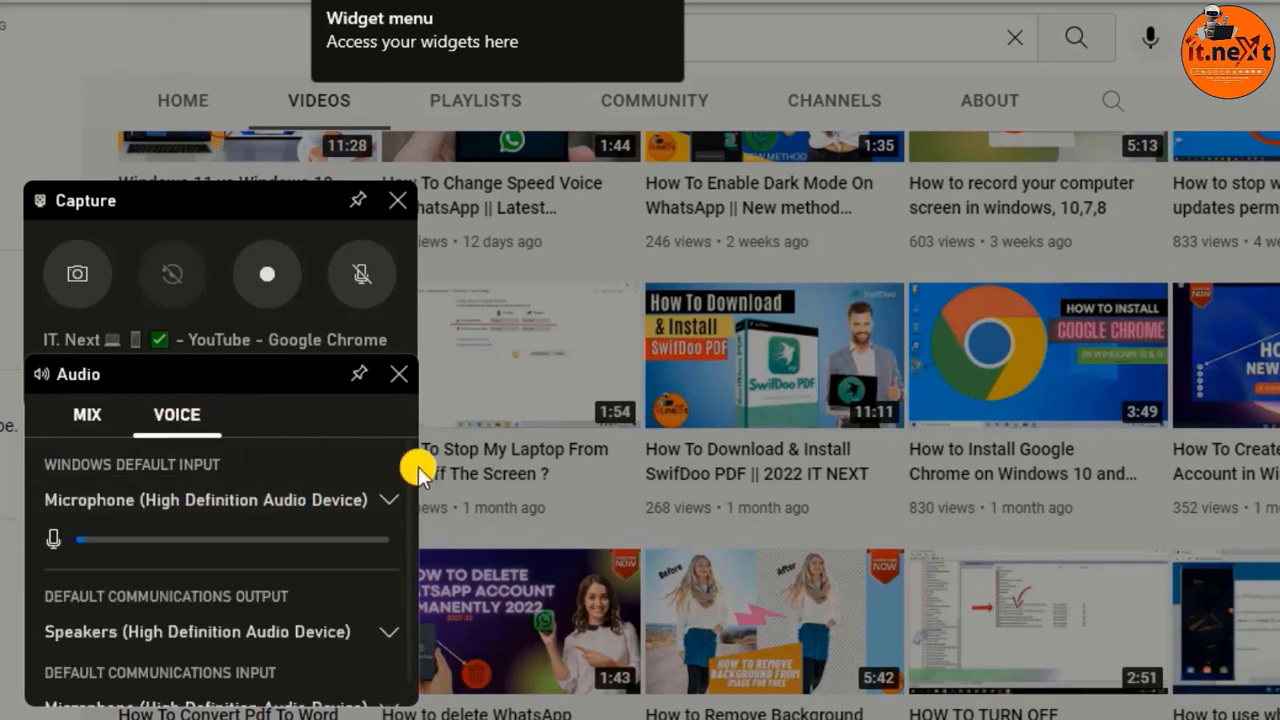
left_click(266, 273)
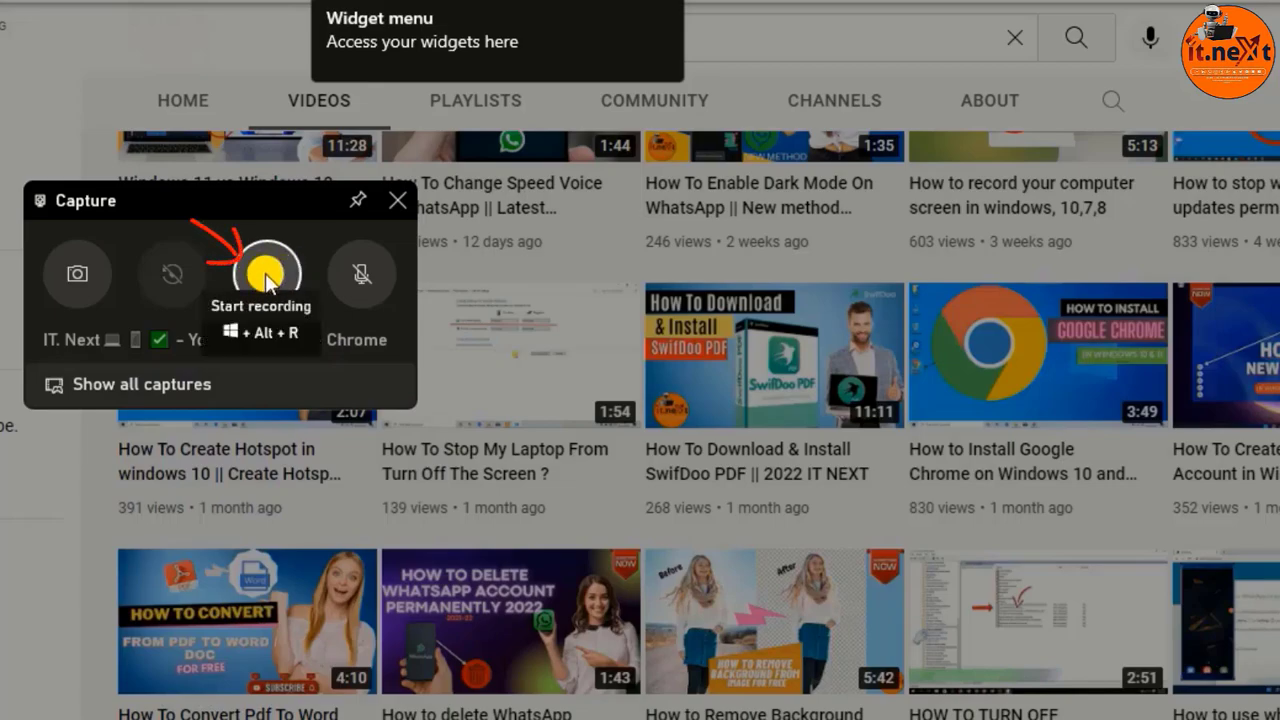
Start recording the Chrome window, play the channel video, and scroll down through its comments.
left_click(263, 274)
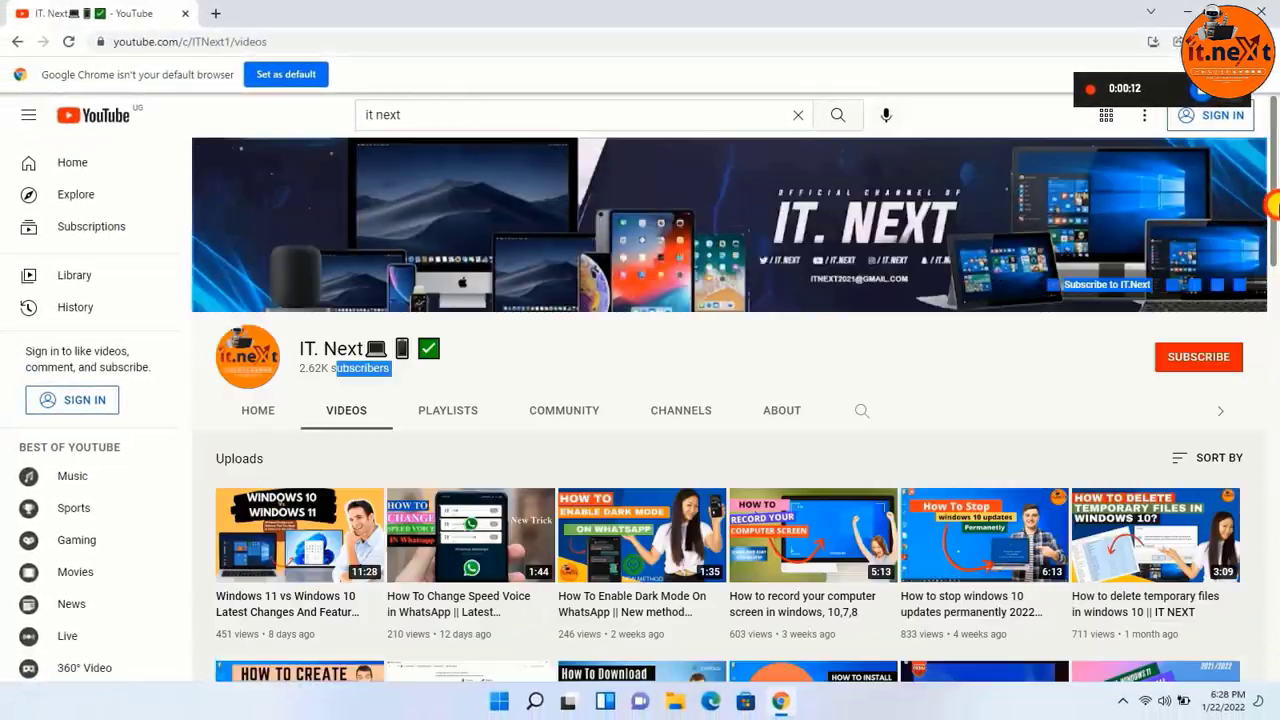
left_click(984, 535)
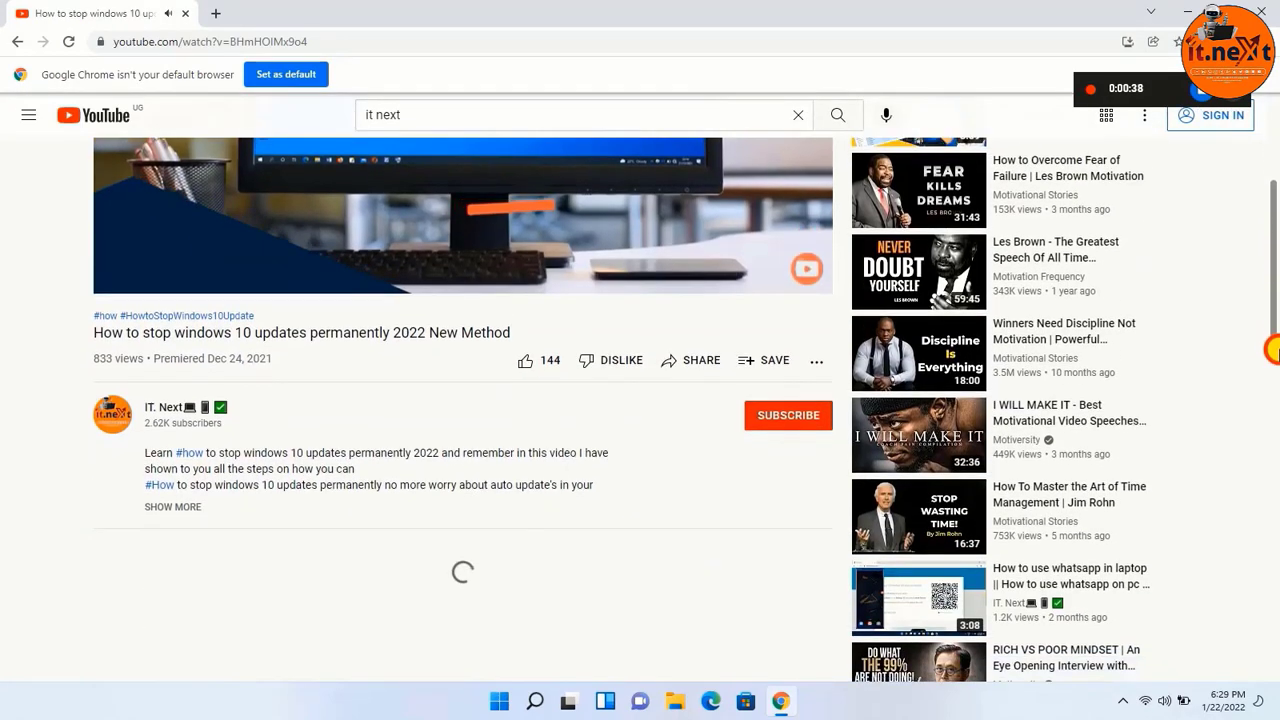
scroll("down", 3)
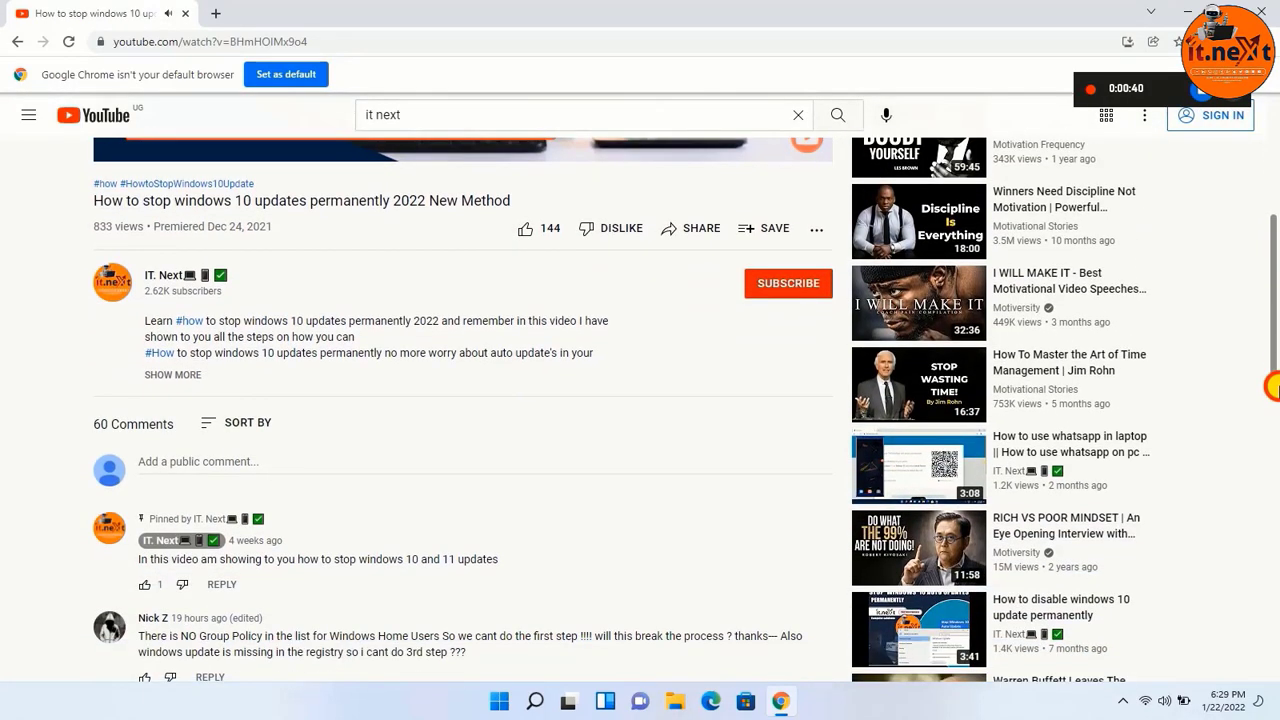
scroll("down", 3)
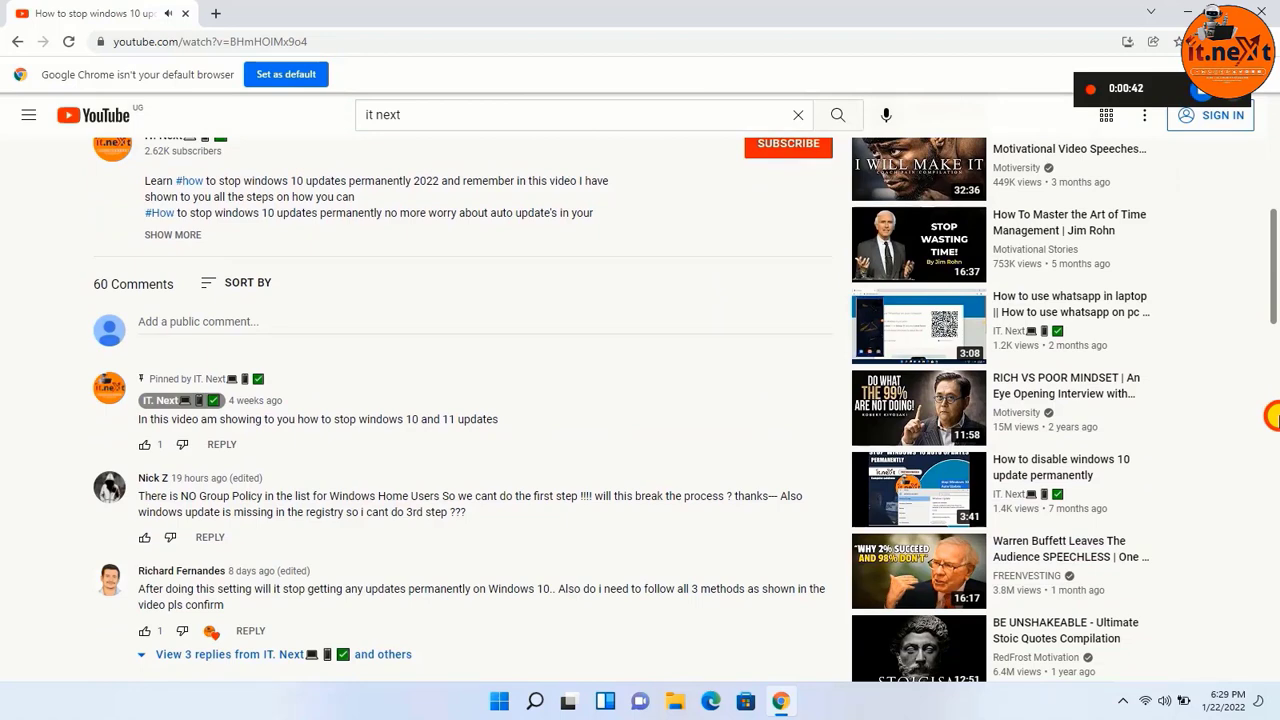
scroll("down", 3)
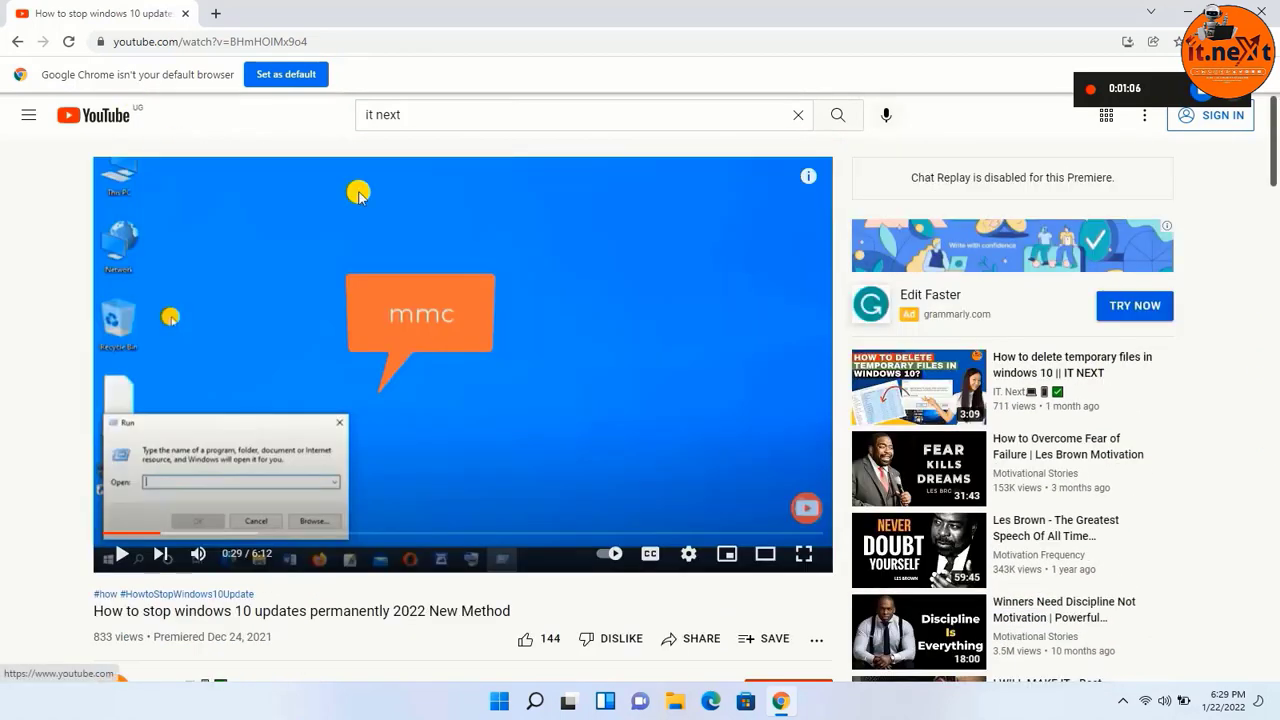
scroll("down", 3)
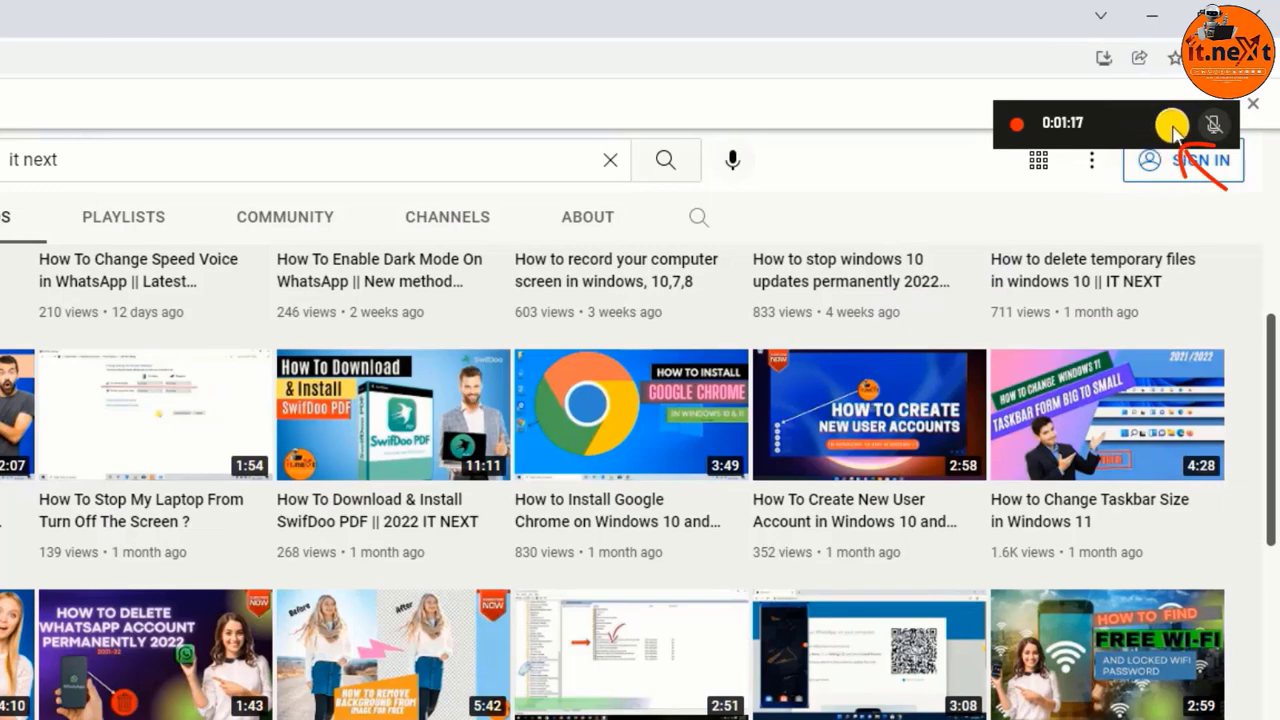
mouse_move(1172, 125)
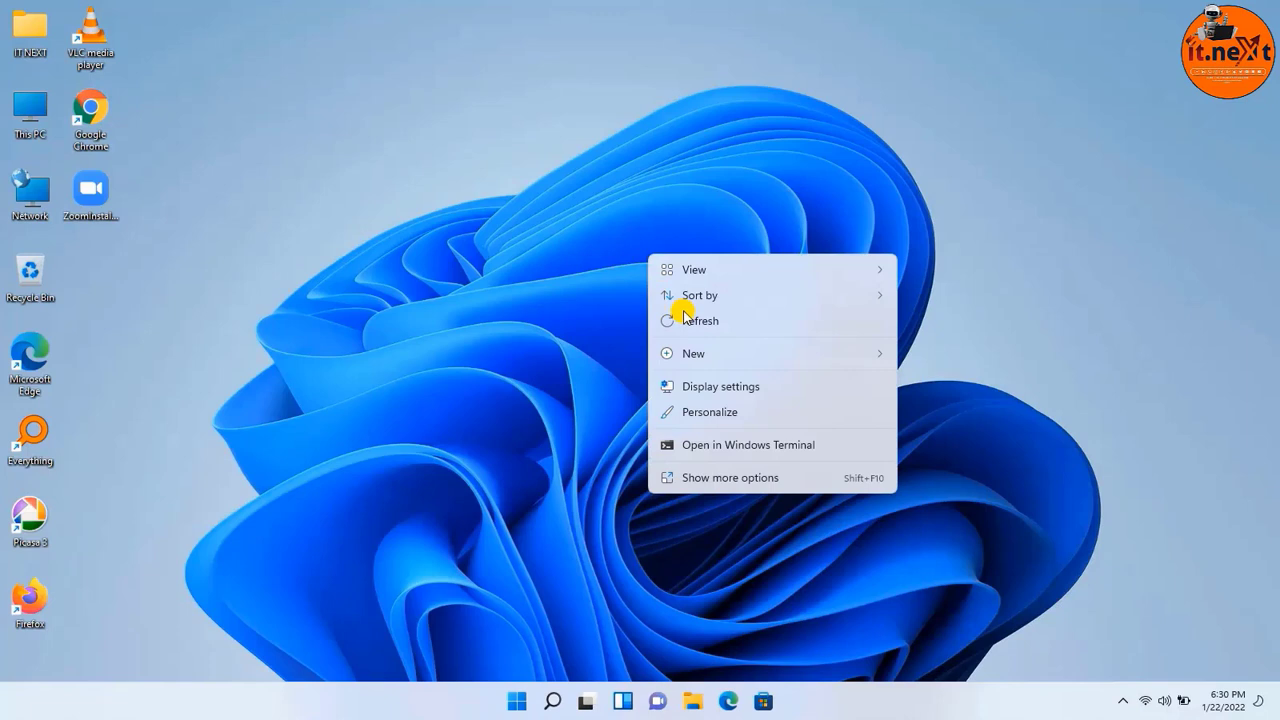
Show all captures, play and skip through the 1:22 clip, then open its file location.
left_click(700, 320)
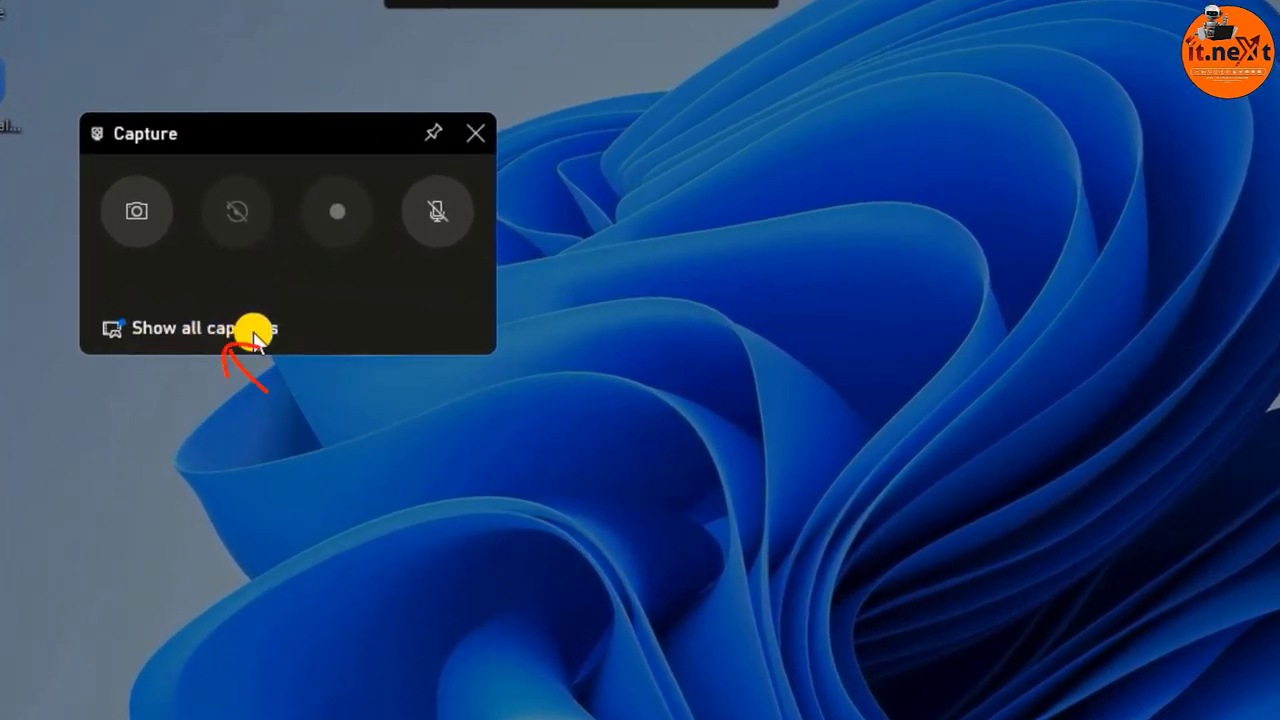
left_click(190, 328)
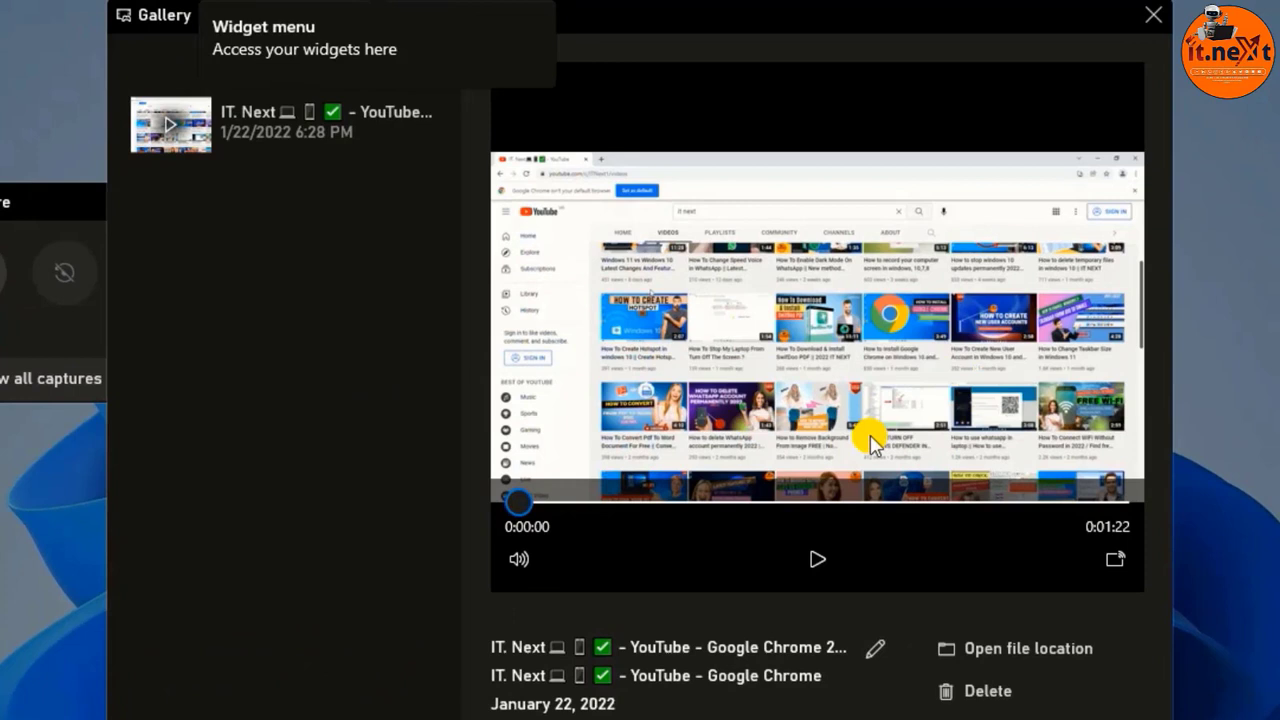
mouse_move(810, 367)
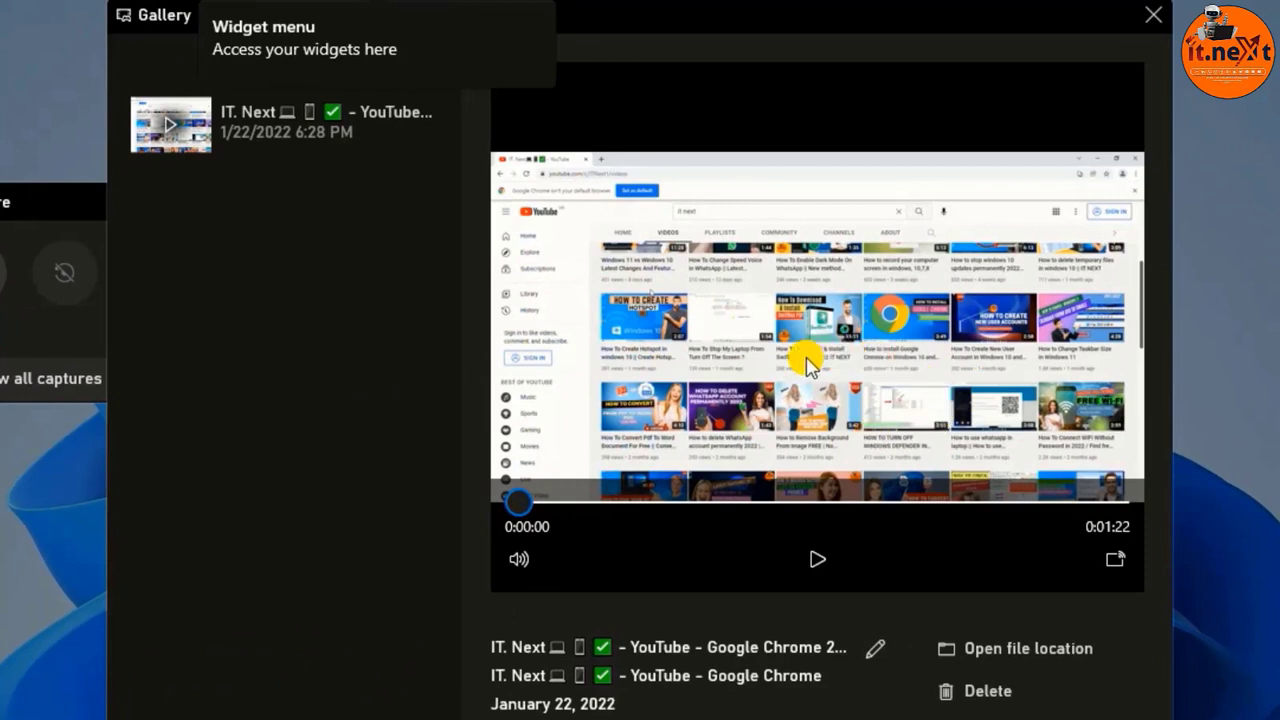
left_click(817, 559)
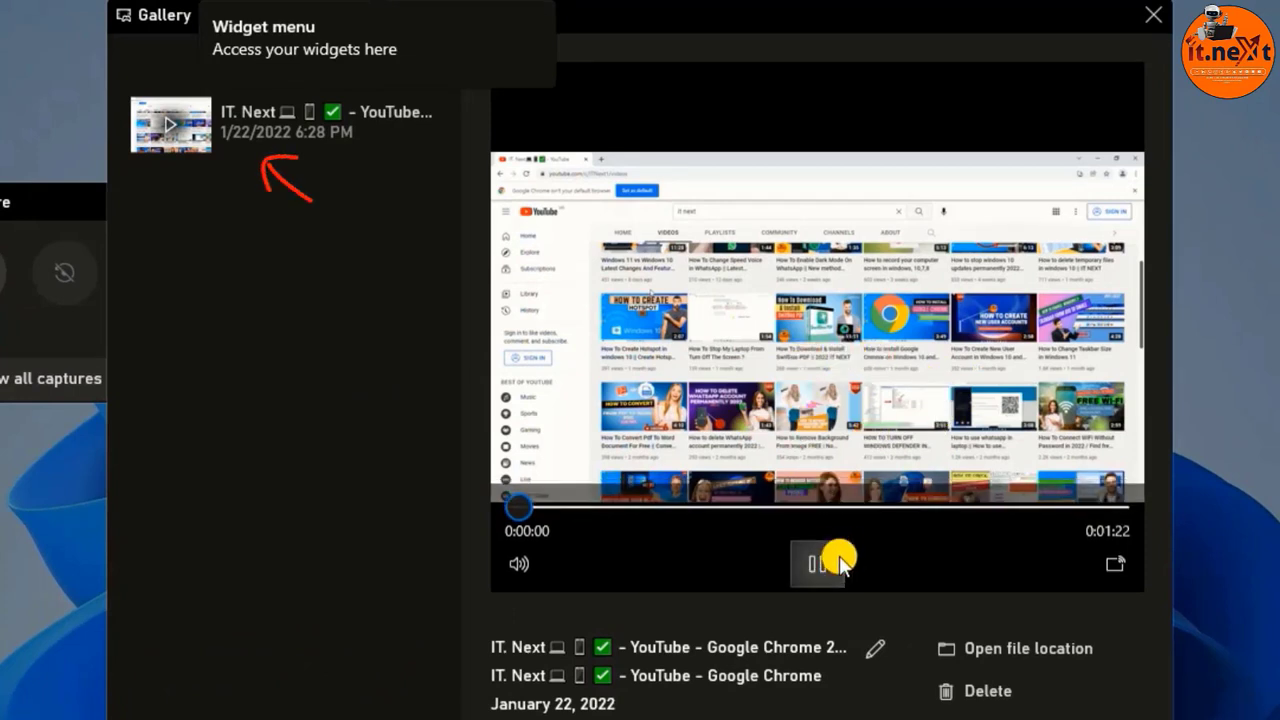
left_click(817, 563)
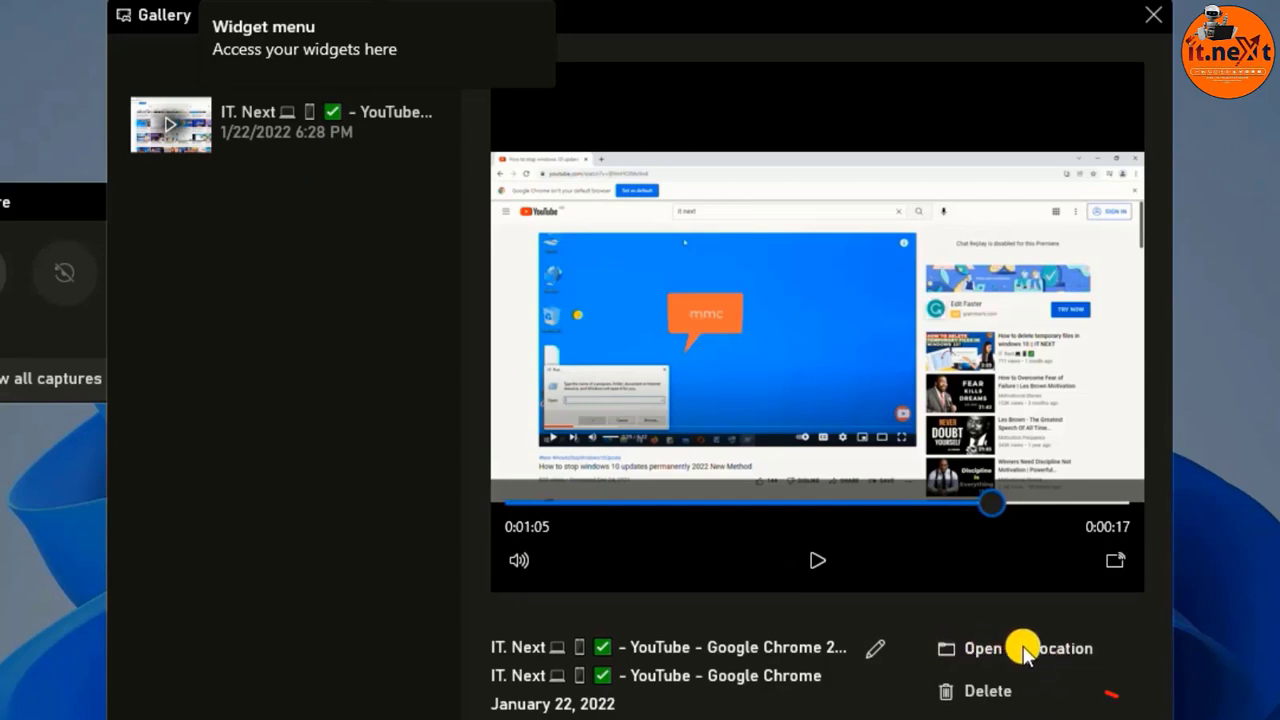
left_click(1014, 648)
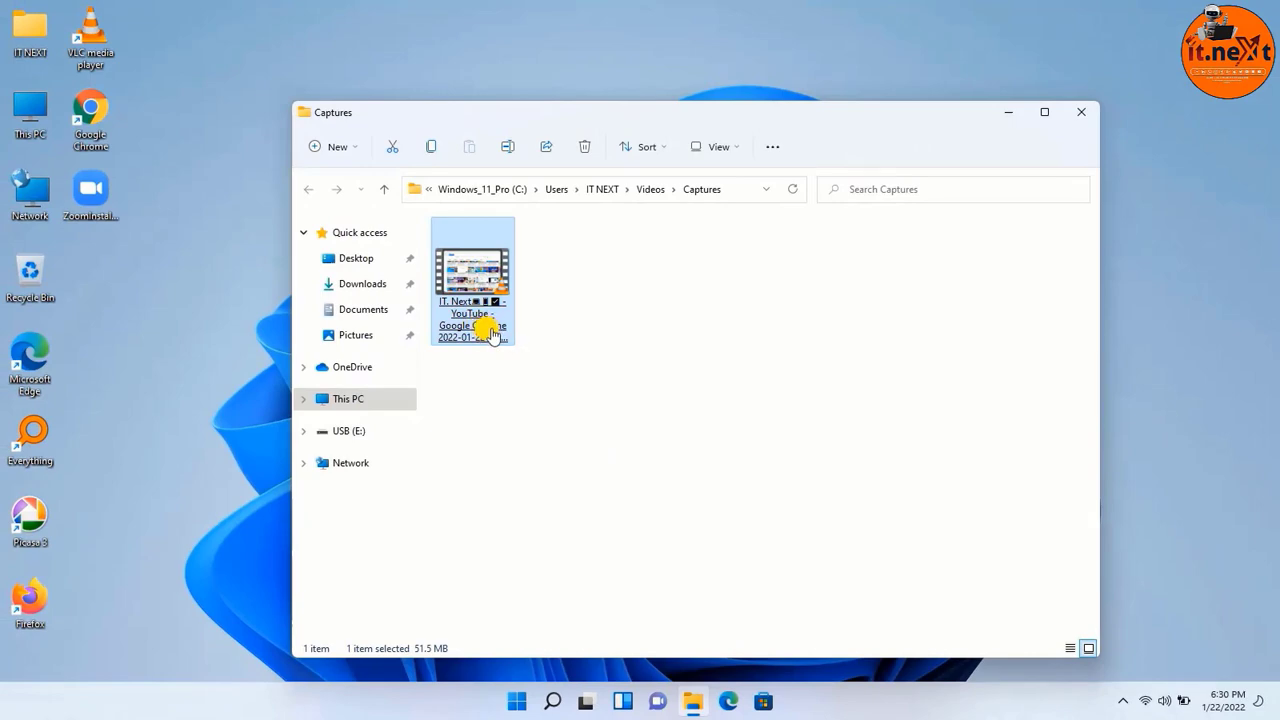
Drag the recorded video from Captures to the desktop, confirm Captures is empty, and close Explorer.
double_click(471, 280)
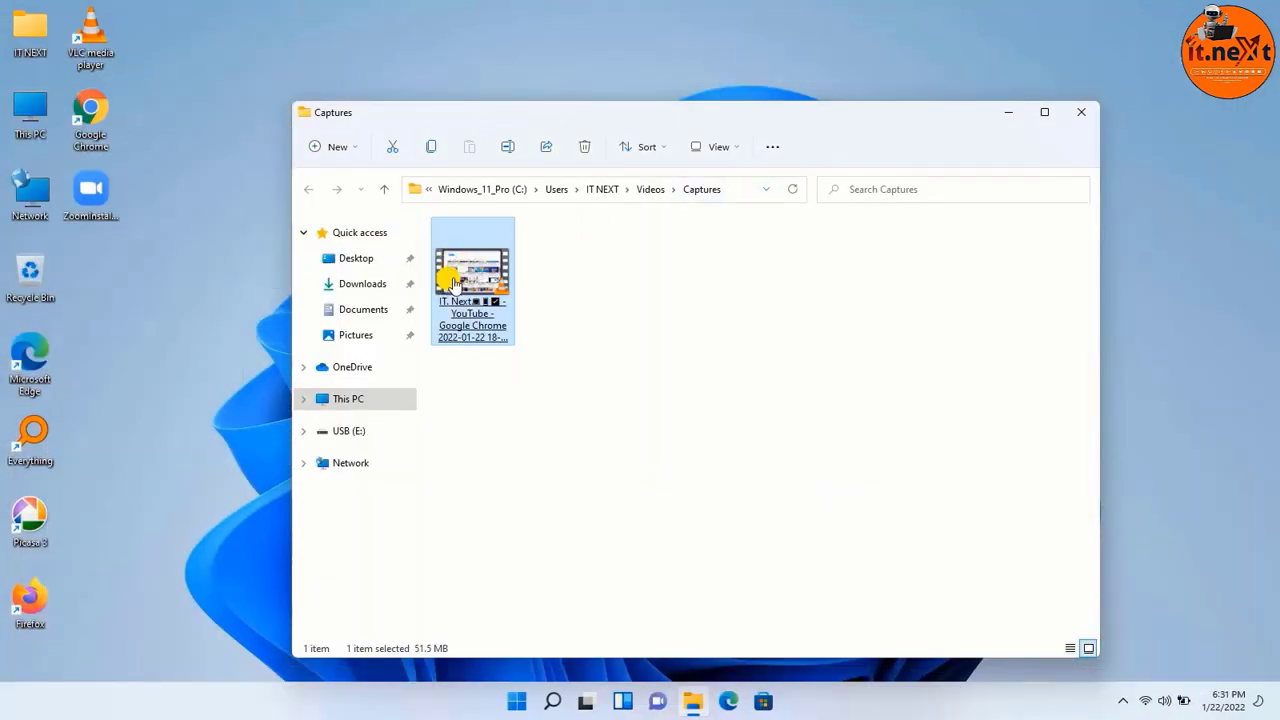
left_click_drag(471, 280, 176, 305)
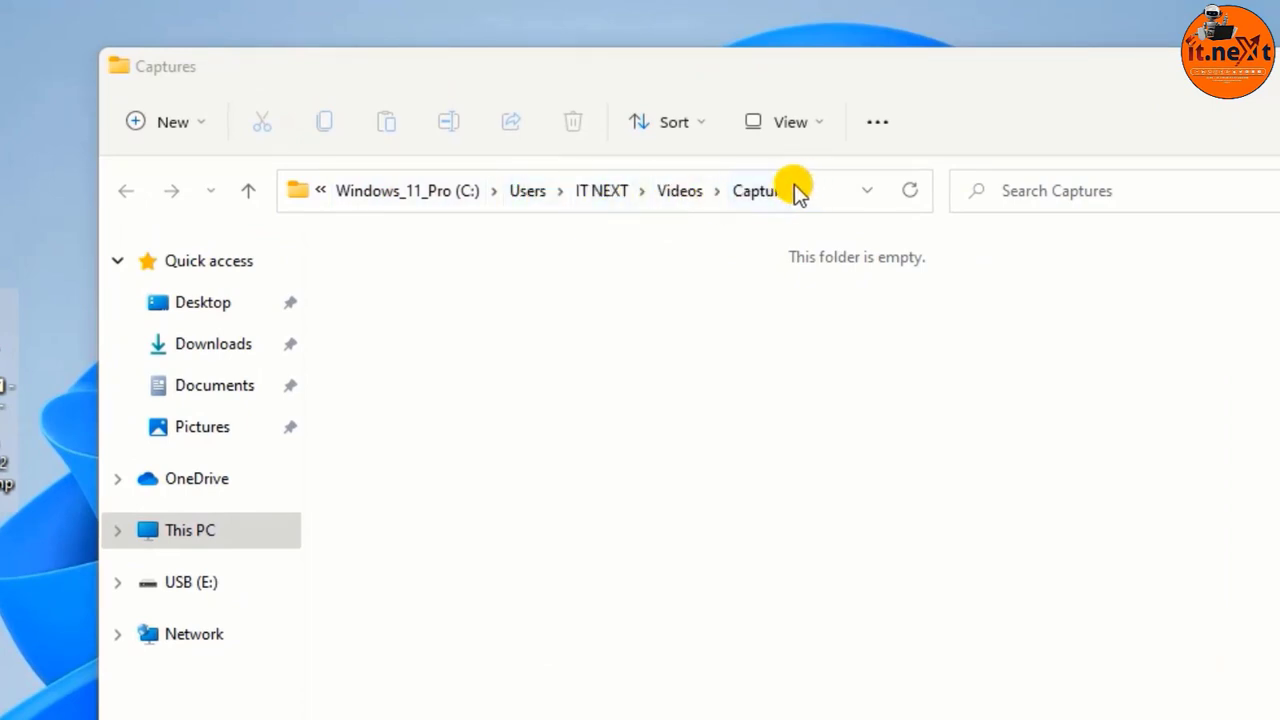
mouse_move(78, 465)
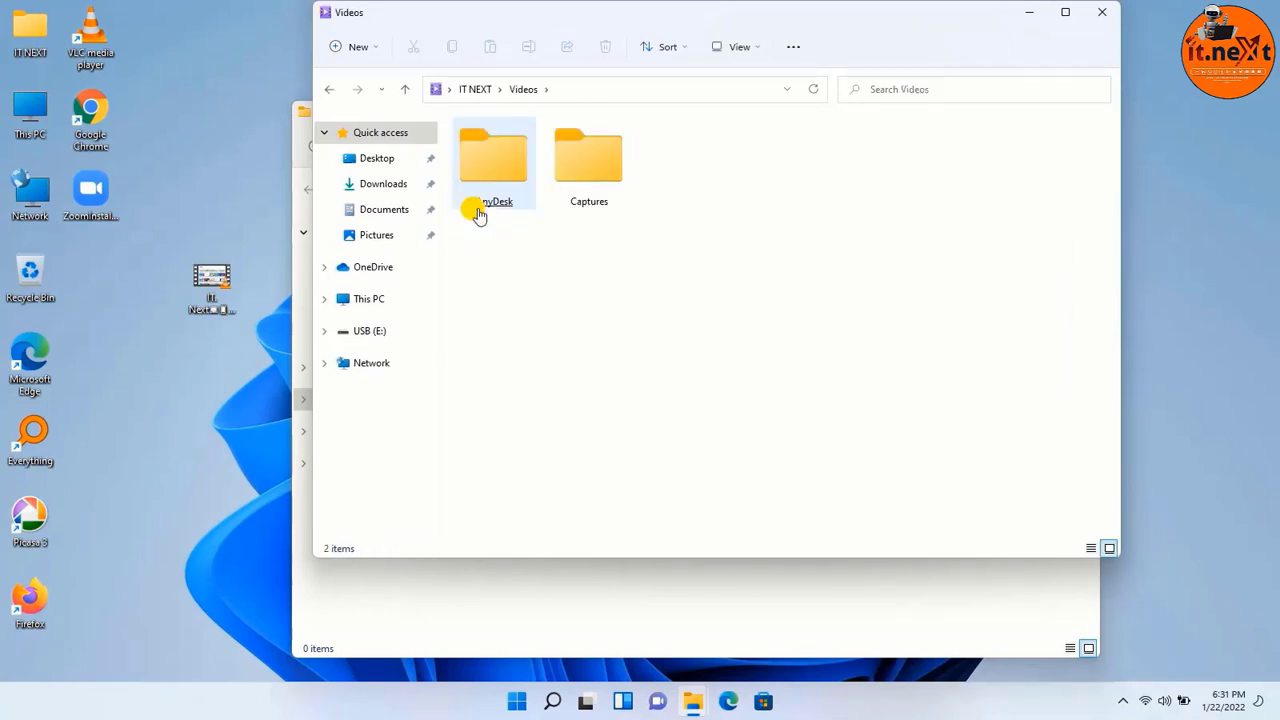
left_click(588, 160)
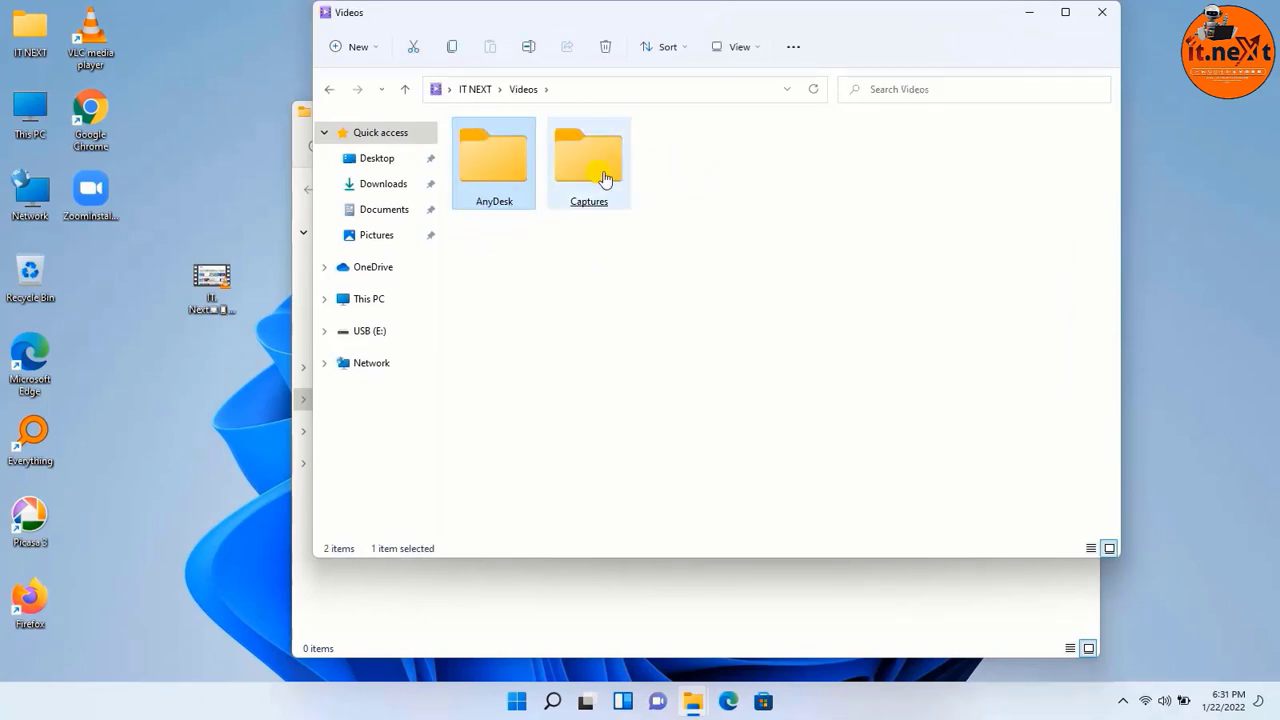
double_click(589, 160)
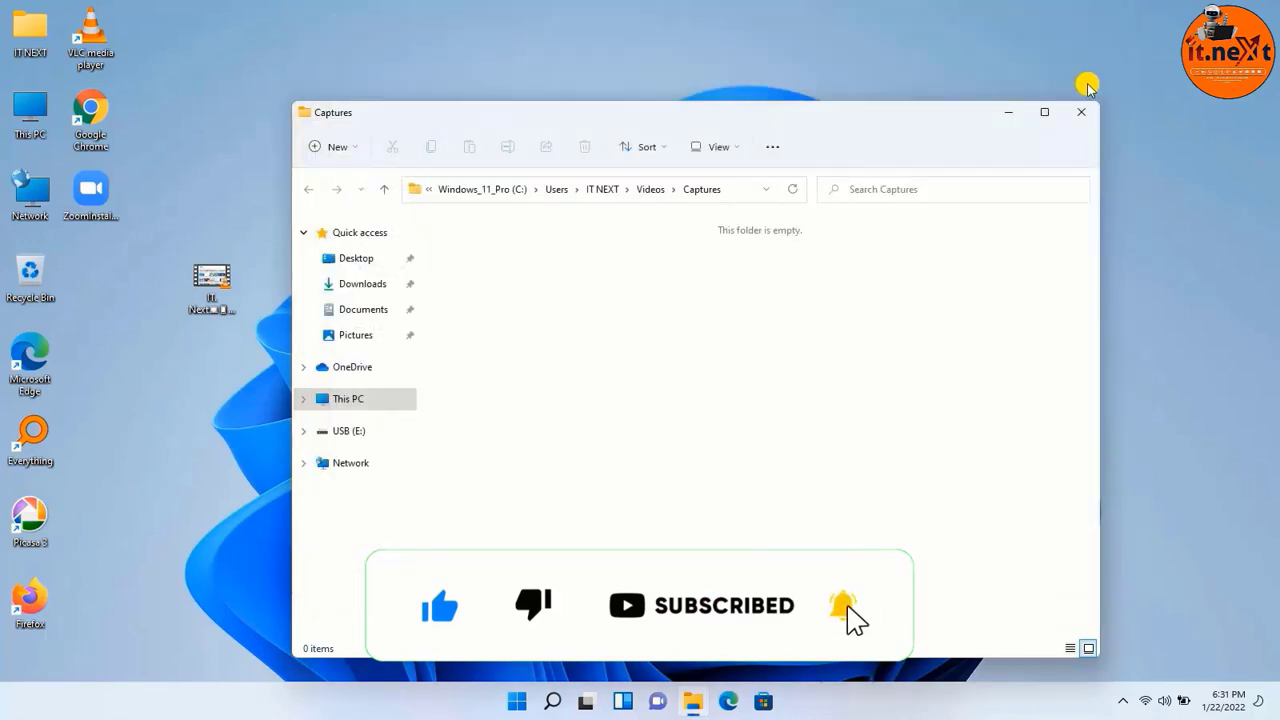
left_click(1080, 112)
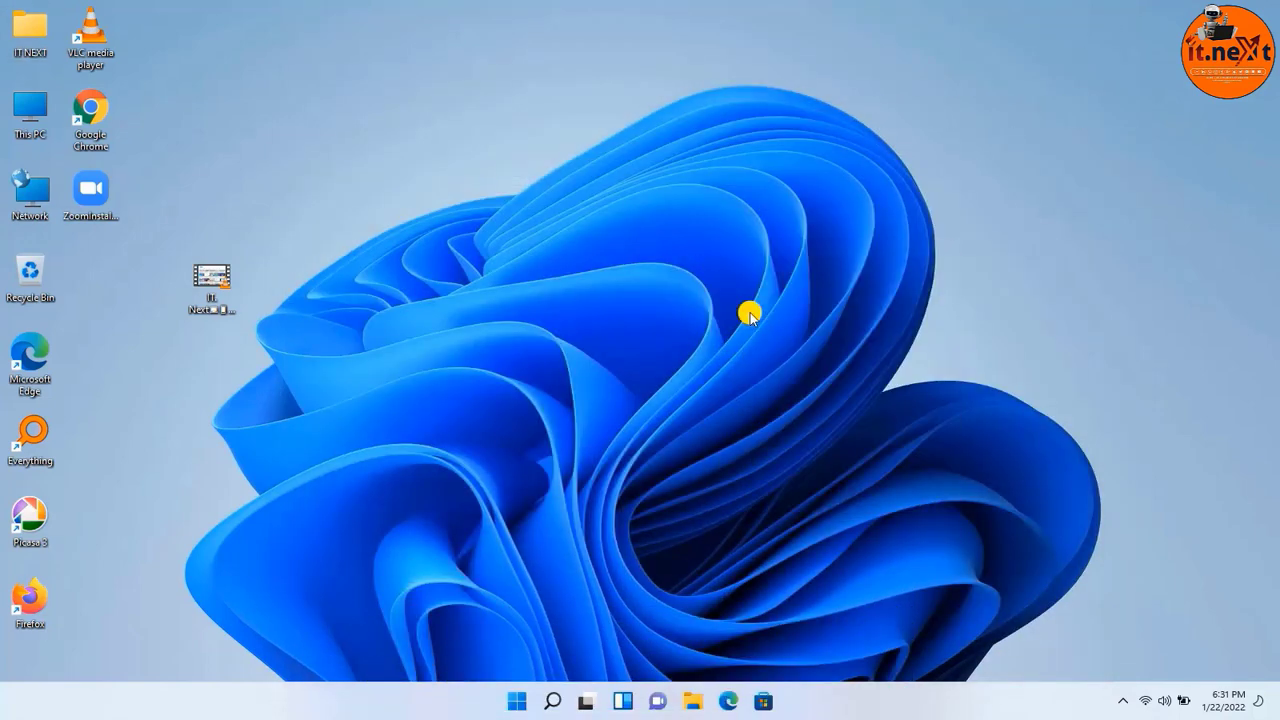
Reopen the Xbox Game Bar overlay with Win+G.
key("Win+G")
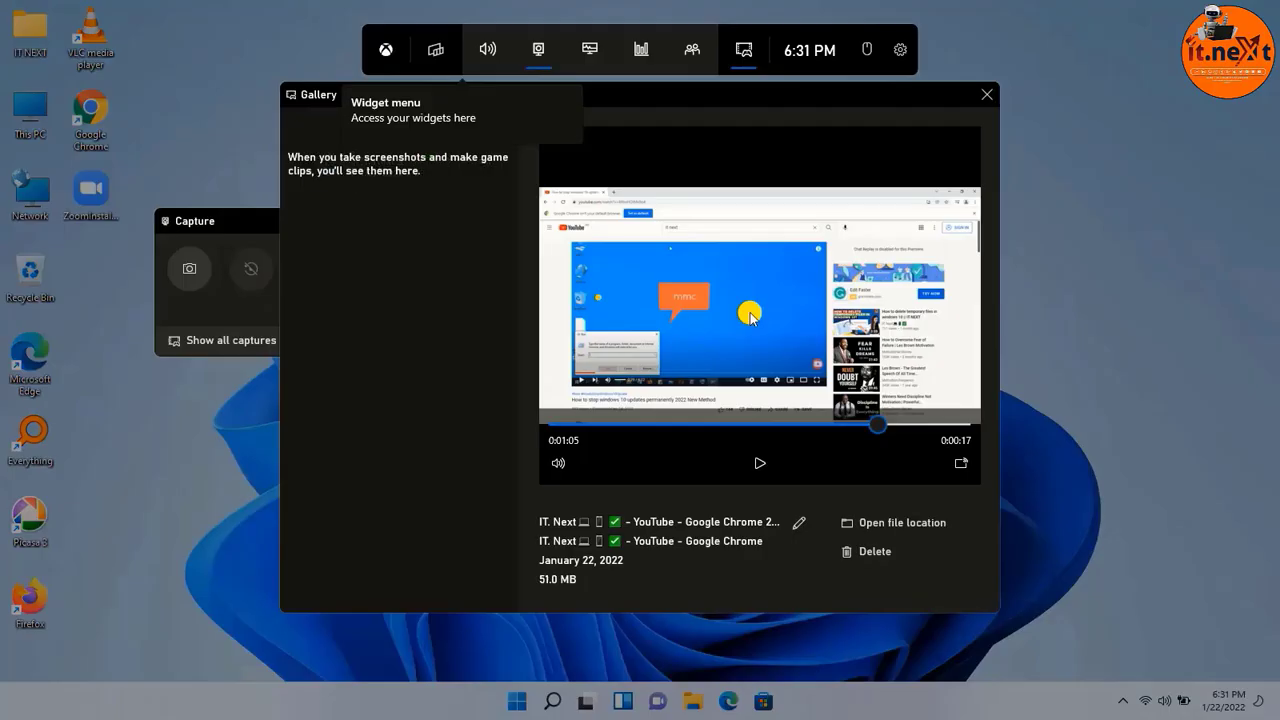
mouse_move(232, 207)
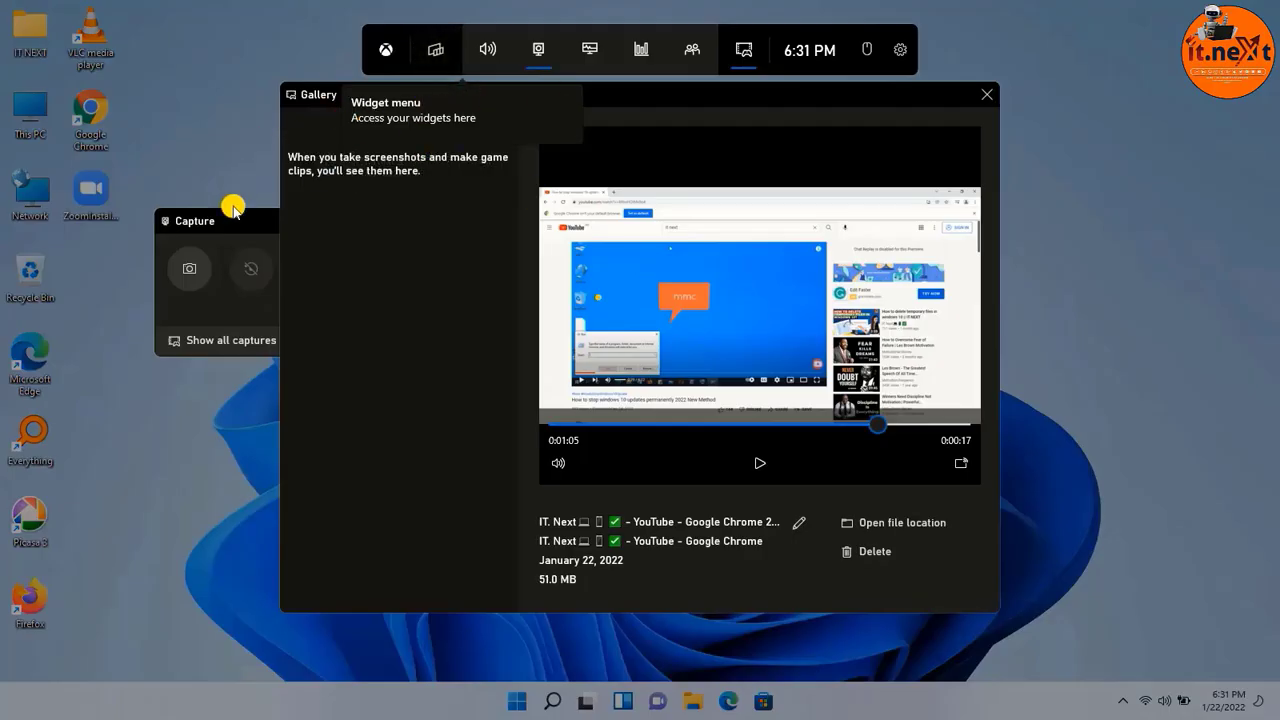
mouse_move(692, 157)
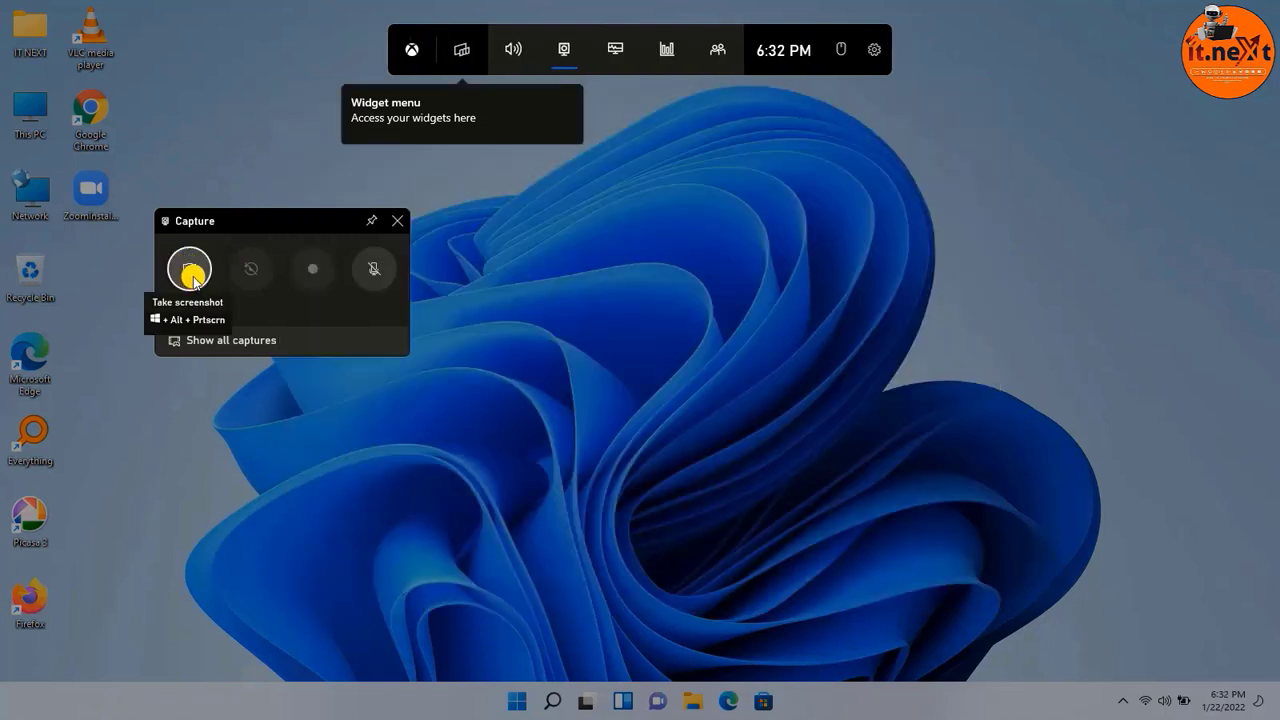
mouse_move(332, 268)
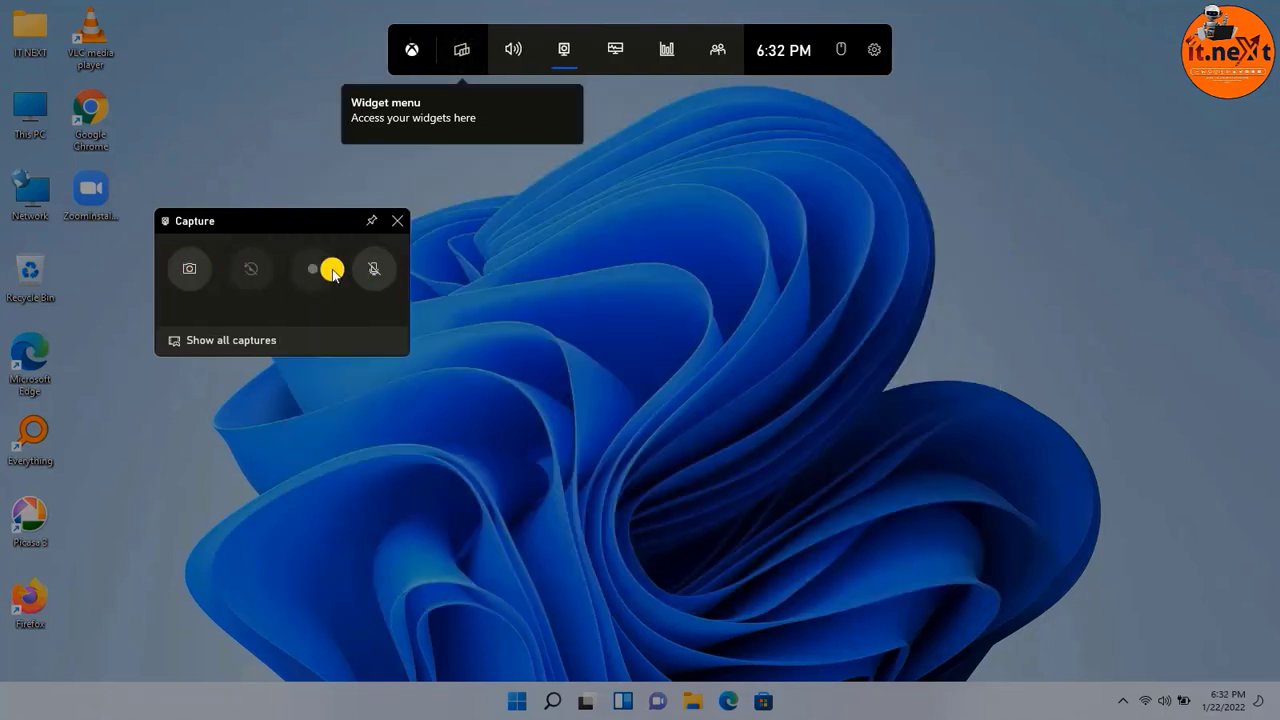
mouse_move(325, 280)
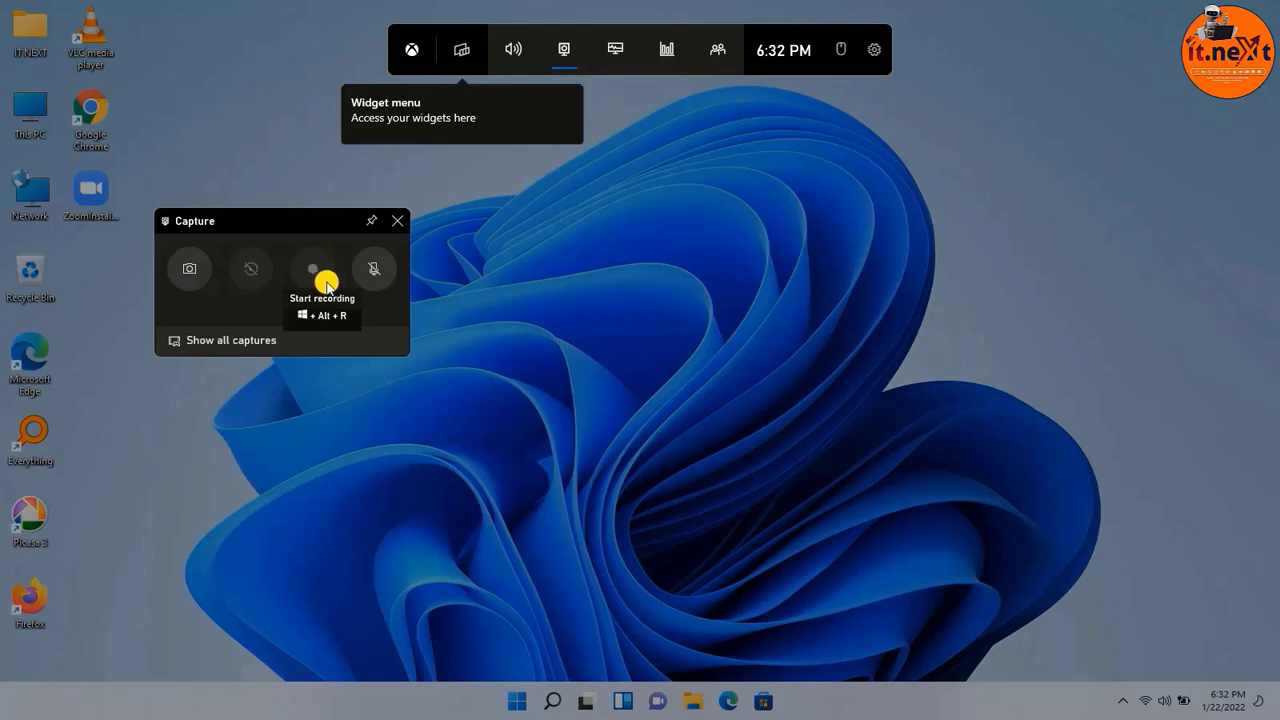
mouse_move(513, 243)
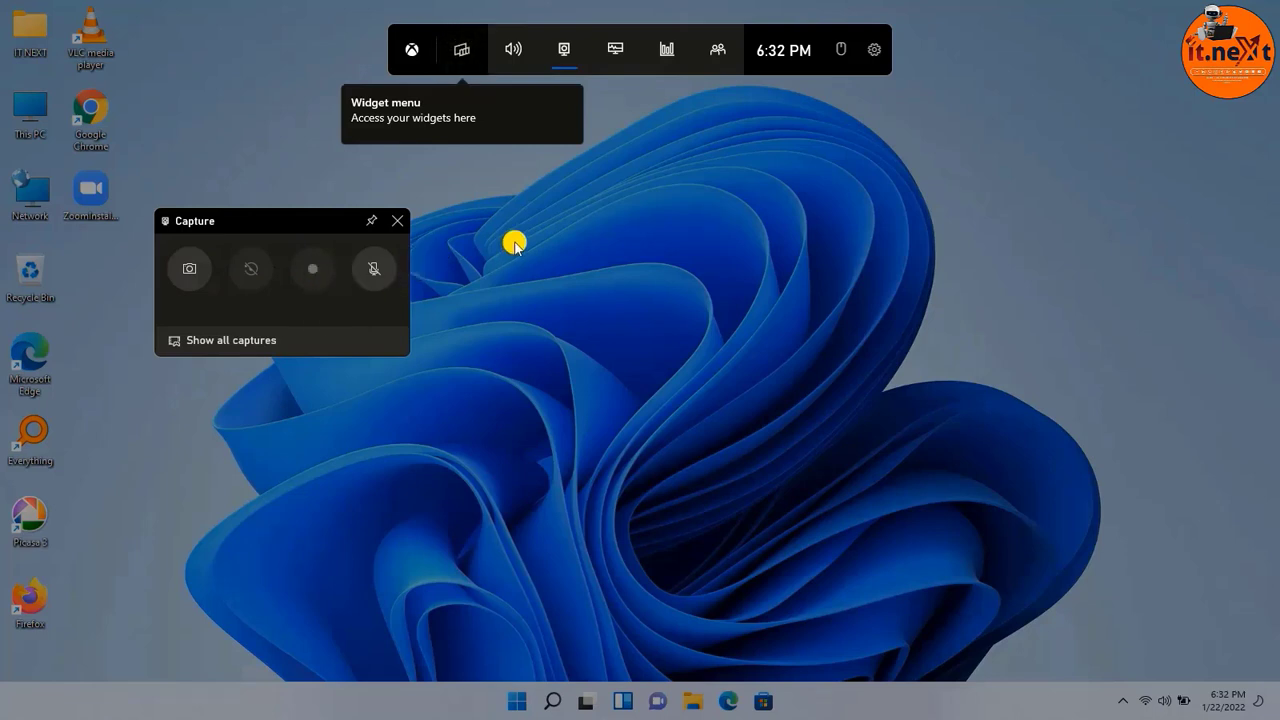
mouse_move(875, 313)
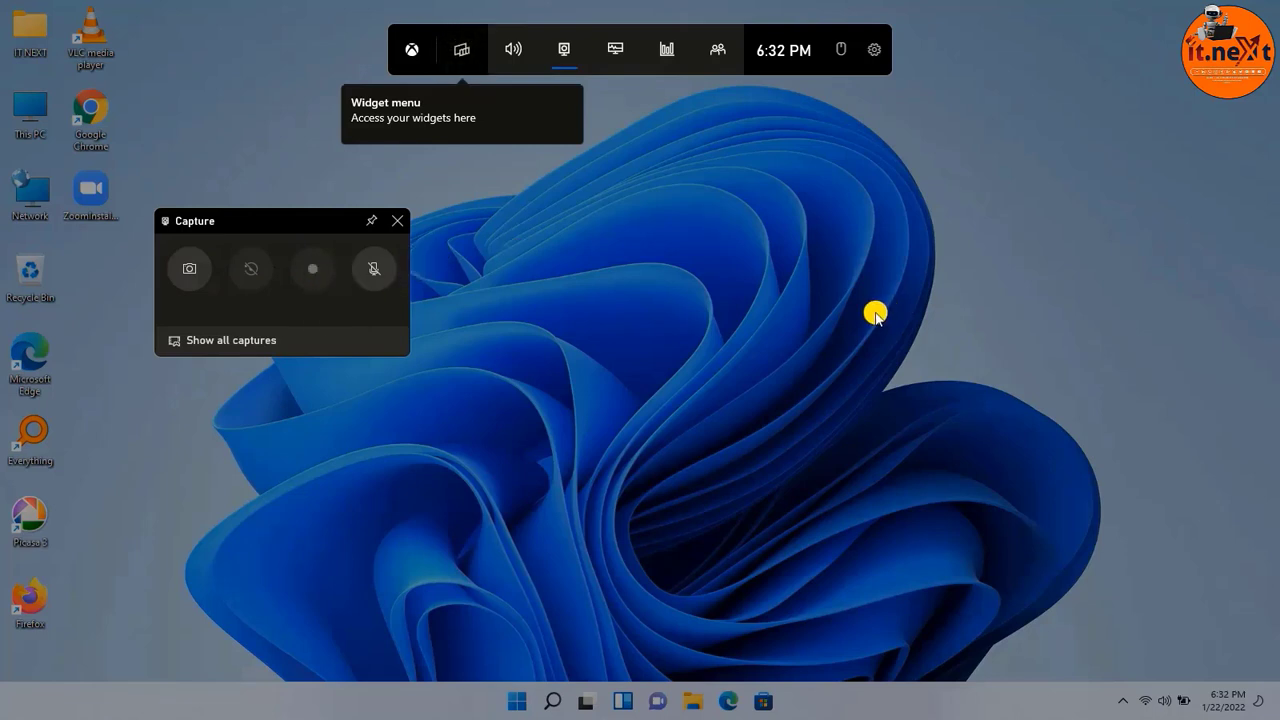